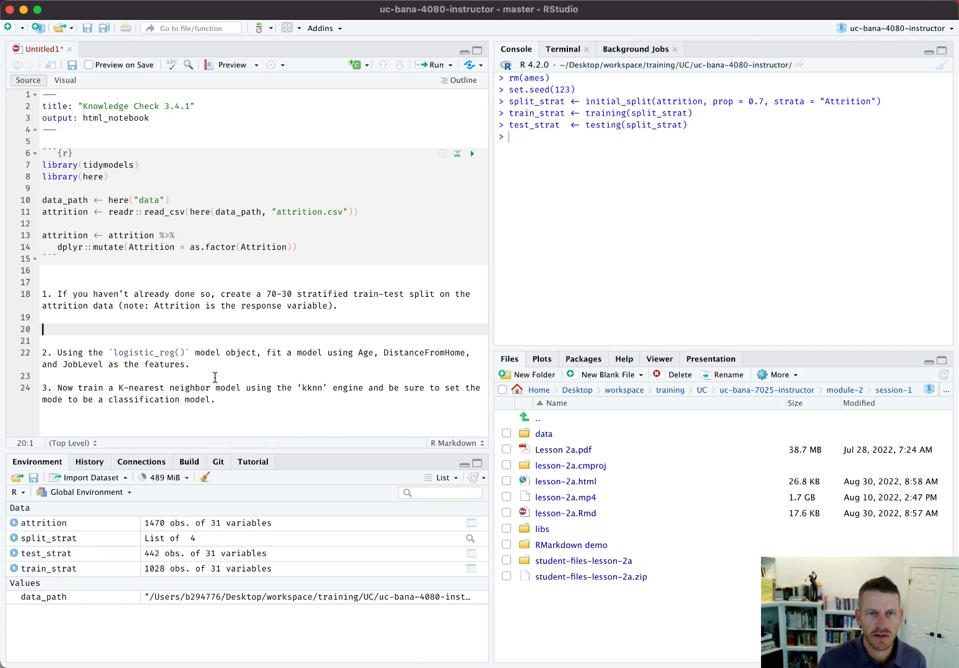
pyautogui.moveTo(151, 231)
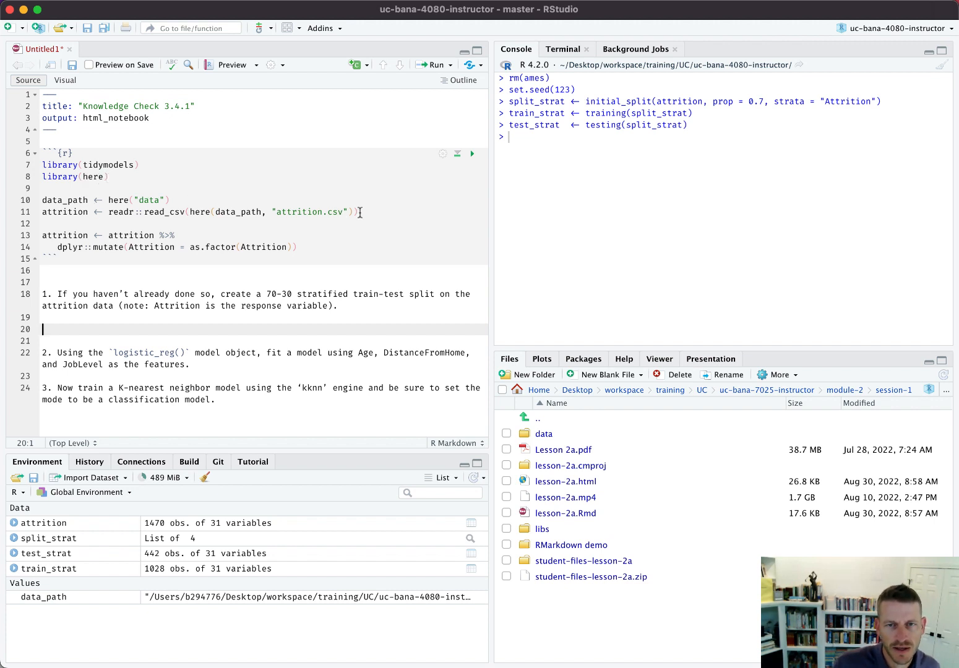
# Add and run a chunk under question 1 doing a 70-30 initial_split stratified on Attrition
pyautogui.moveTo(42, 201); pyautogui.dragTo(363, 213)
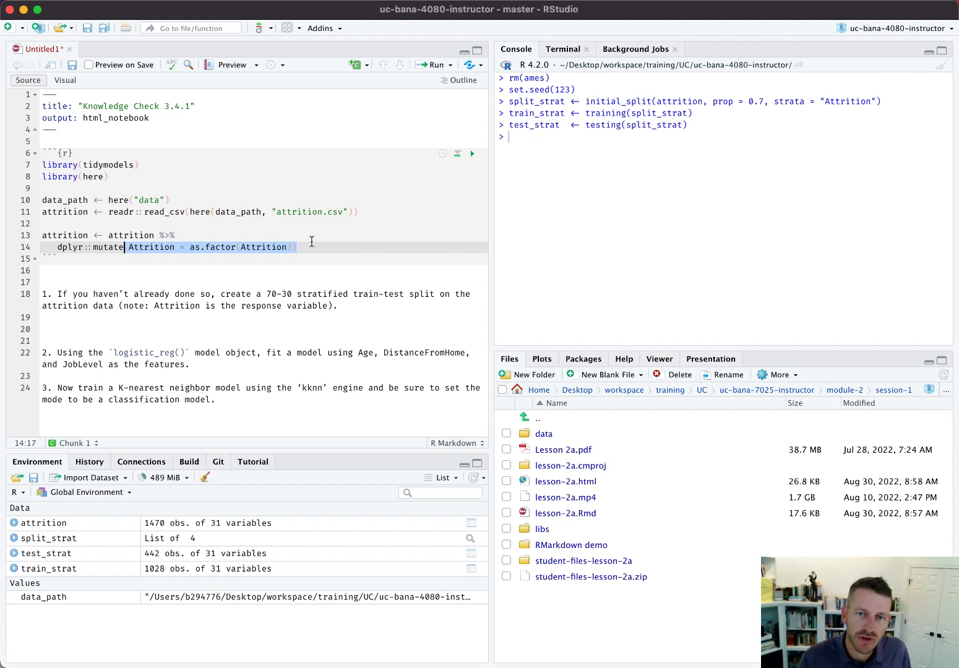
pyautogui.scroll(-3)
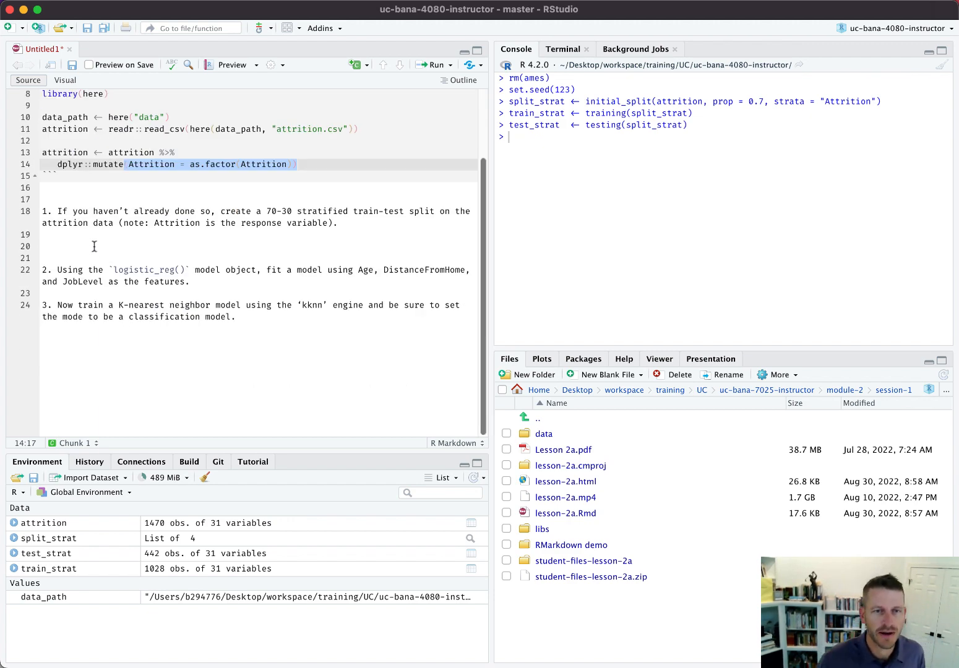
pyautogui.click(93, 246)
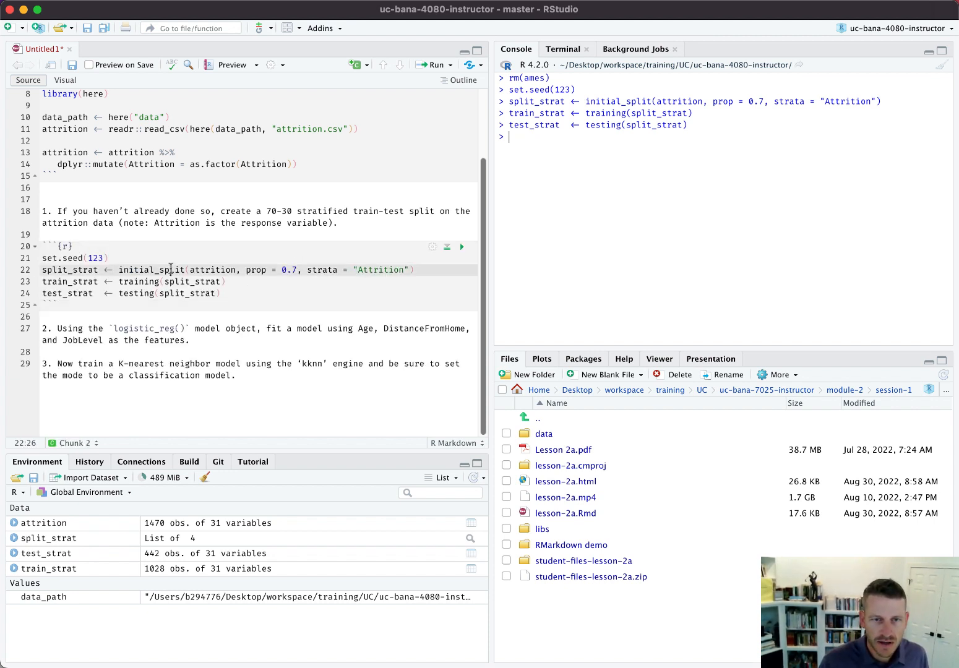
pyautogui.doubleClick(151, 270)
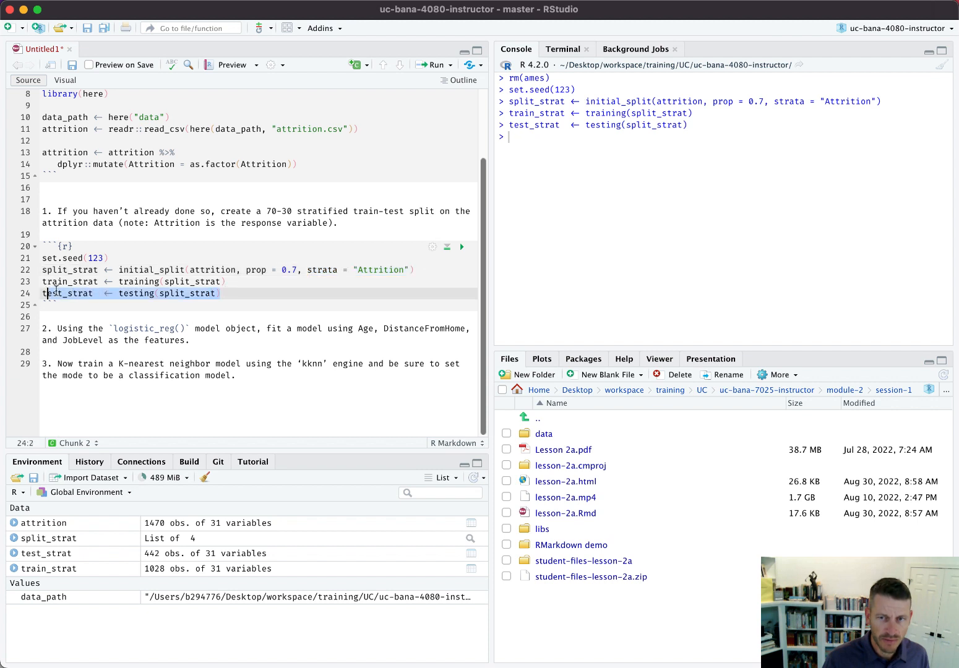
pyautogui.click(460, 247)
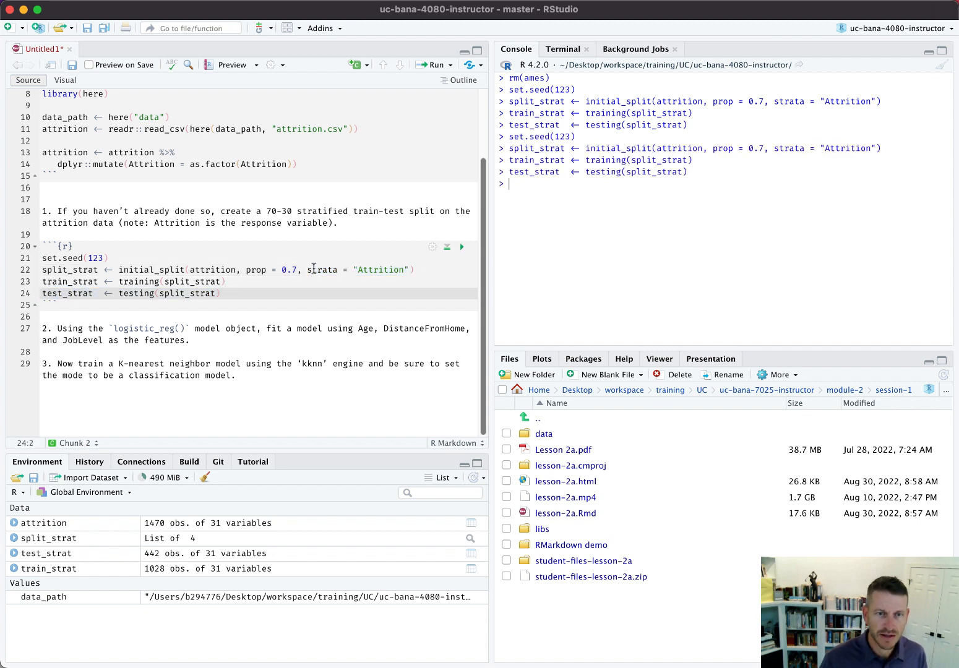
# Print train_strat in the console, showing the 1,028 × 31 training tibble
pyautogui.write('train_strat')
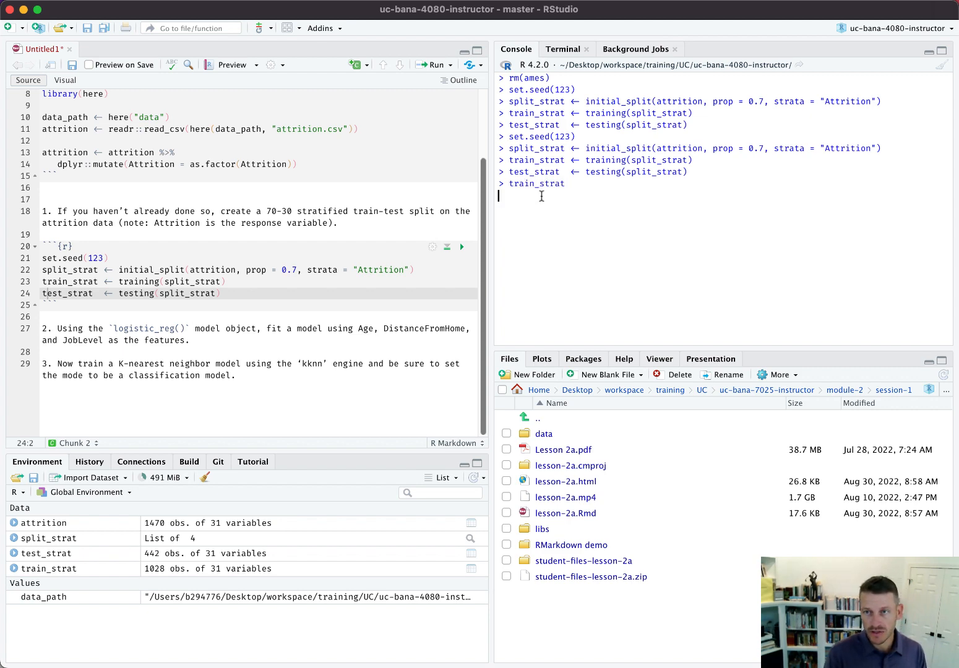
pyautogui.press('enter')
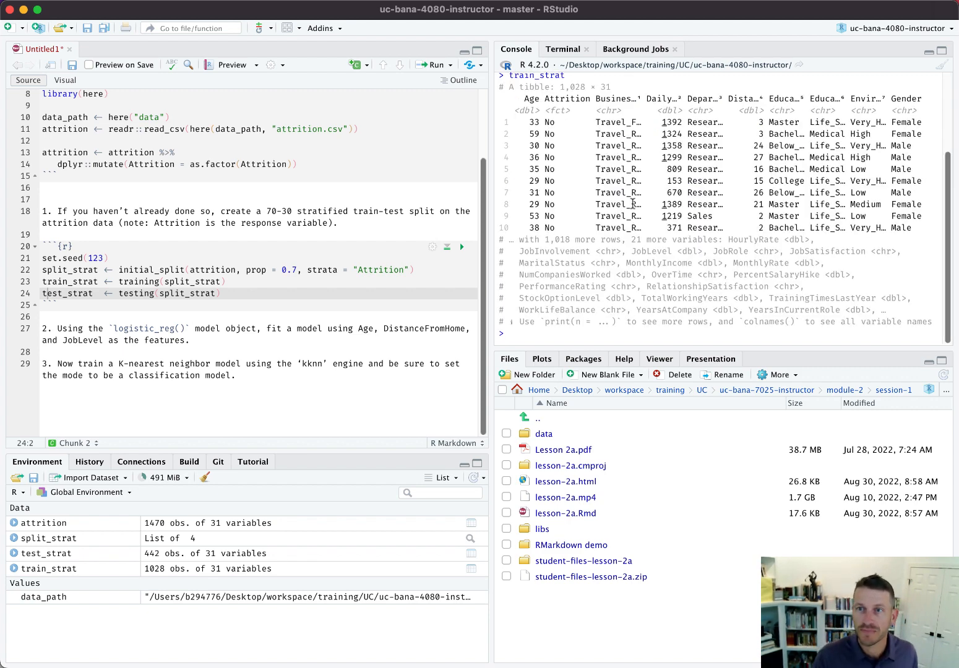
# Start a chunk assigning m1 as logistic_reg() piped into fit()
pyautogui.scroll(-3)
pyautogui.write('```{r')
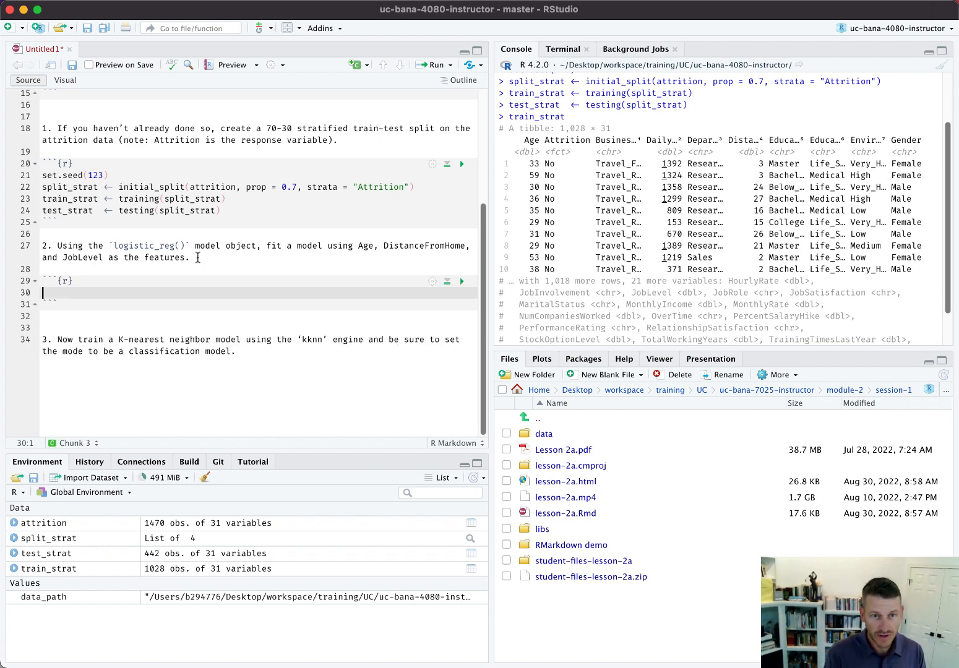
pyautogui.write('m1')
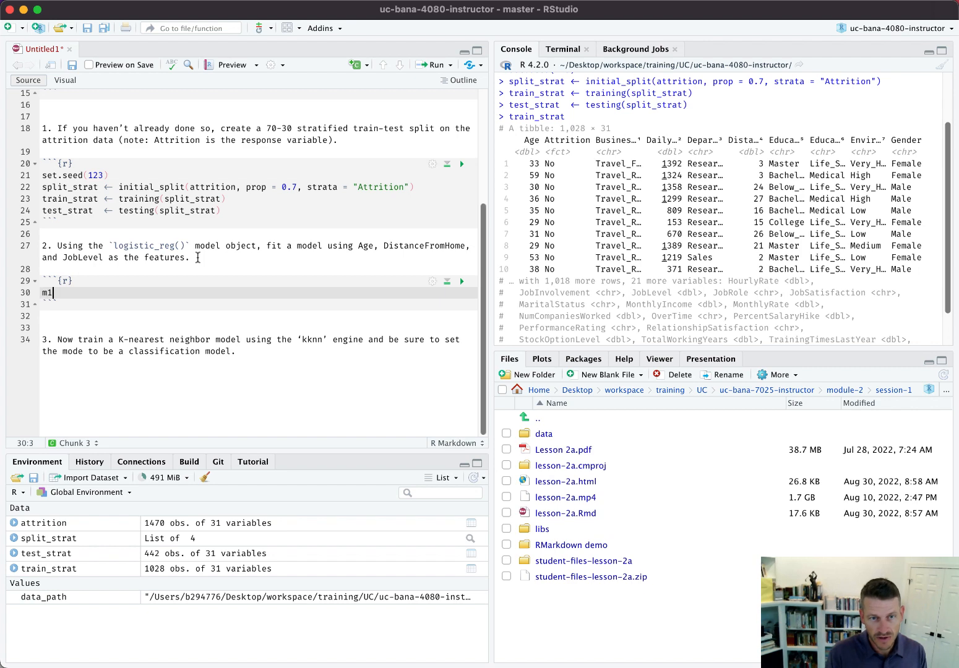
pyautogui.write(',')
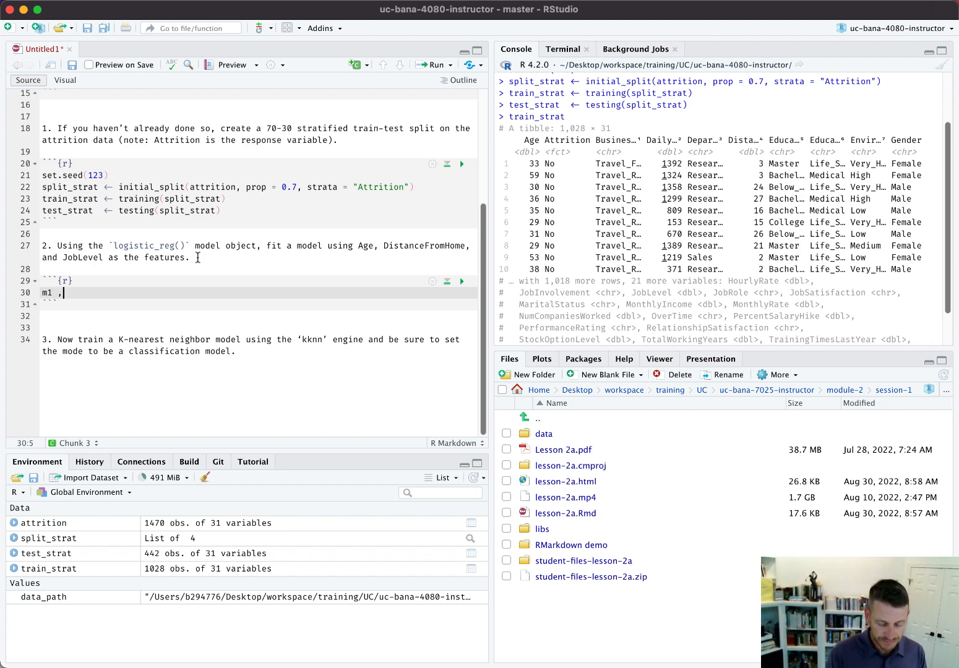
pyautogui.write('<- logi')
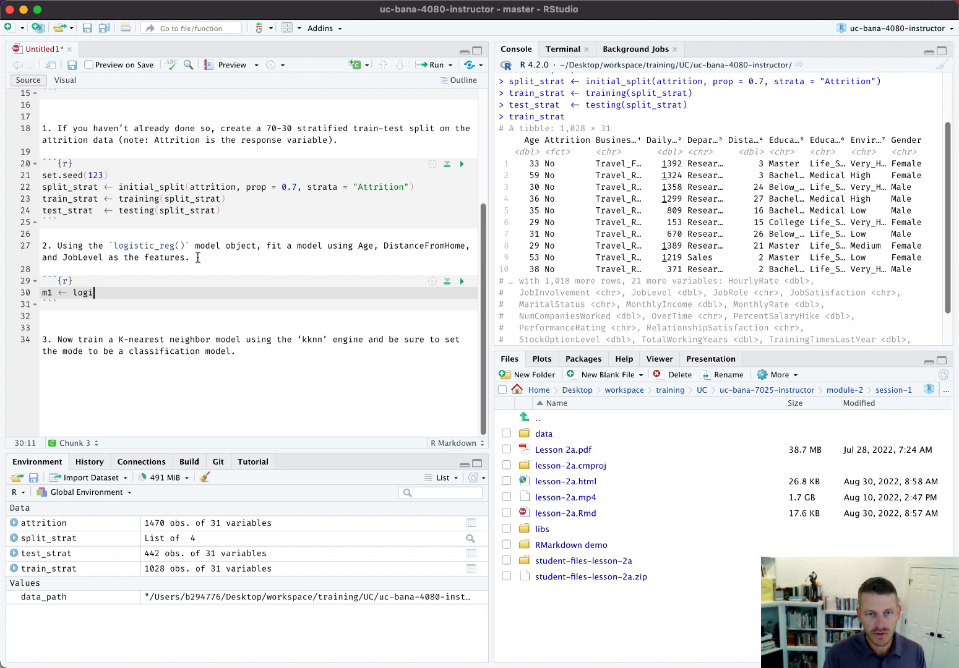
pyautogui.write('stic_reg(')
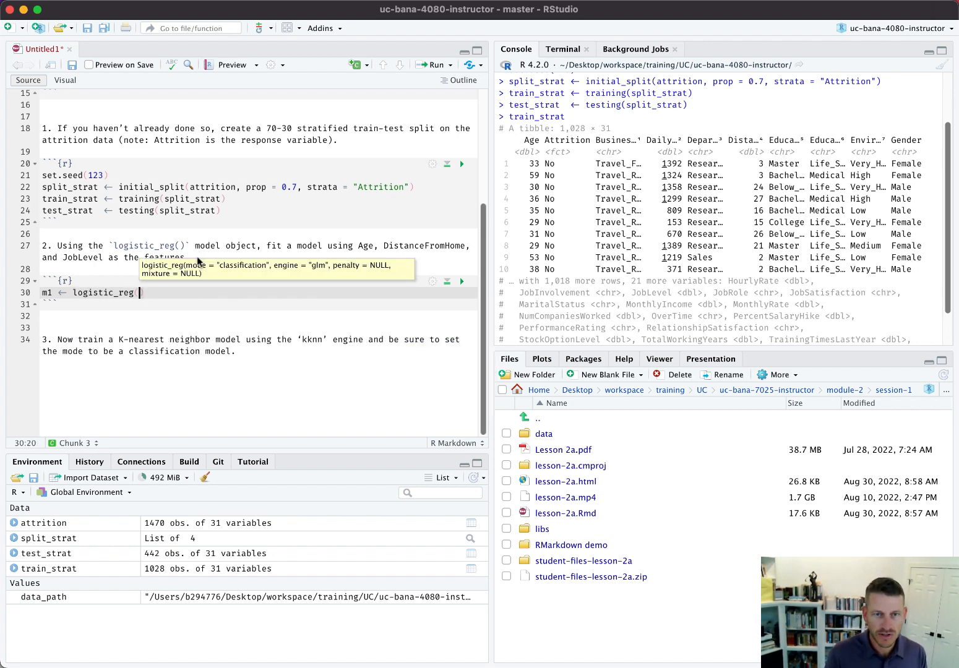
pyautogui.write('()')
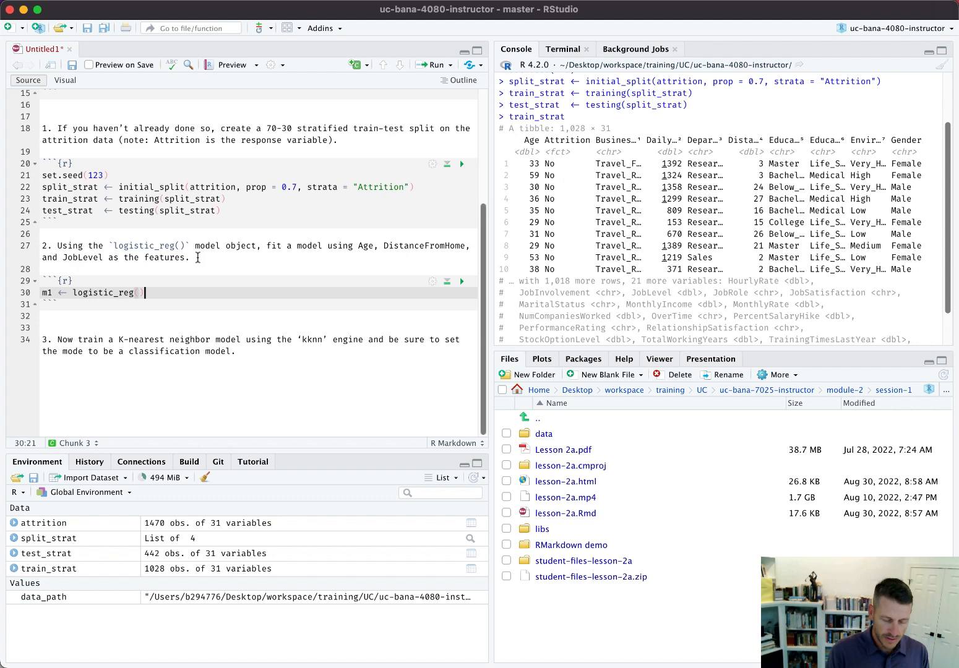
pyautogui.write('%>%')
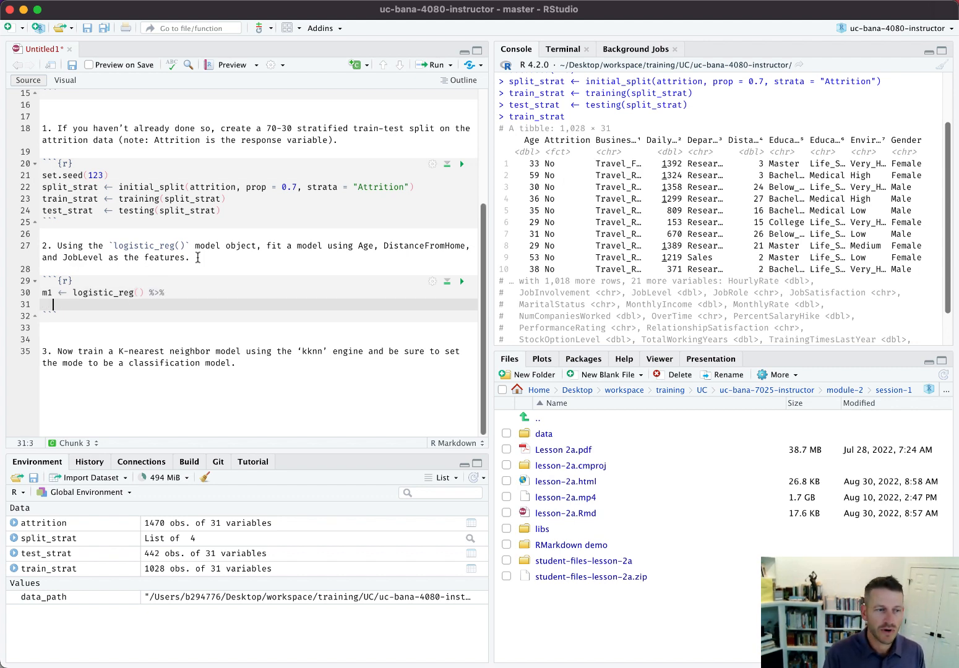
pyautogui.write('fit')
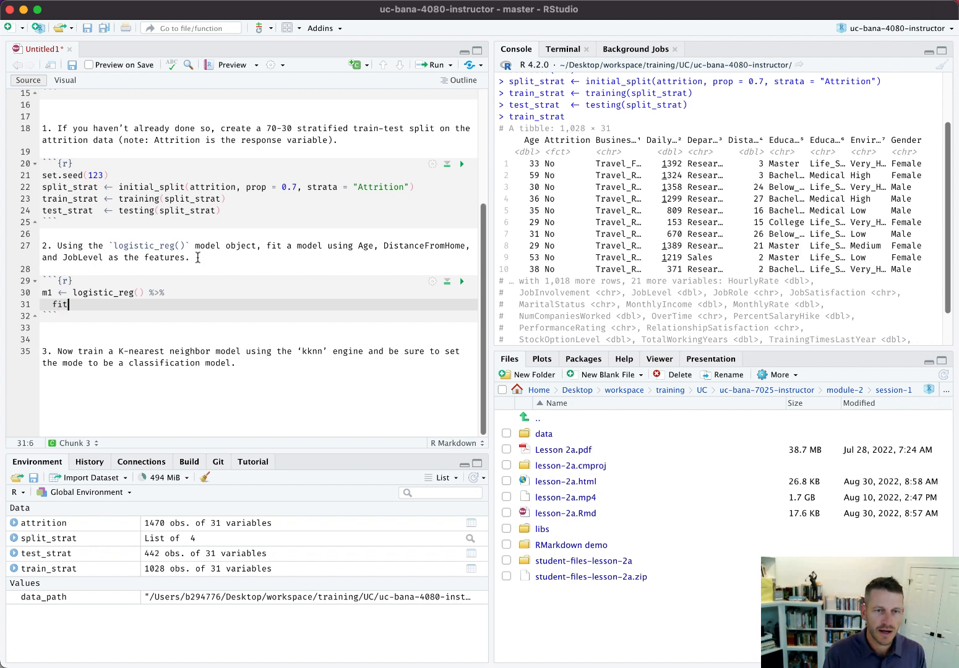
pyautogui.write('()')
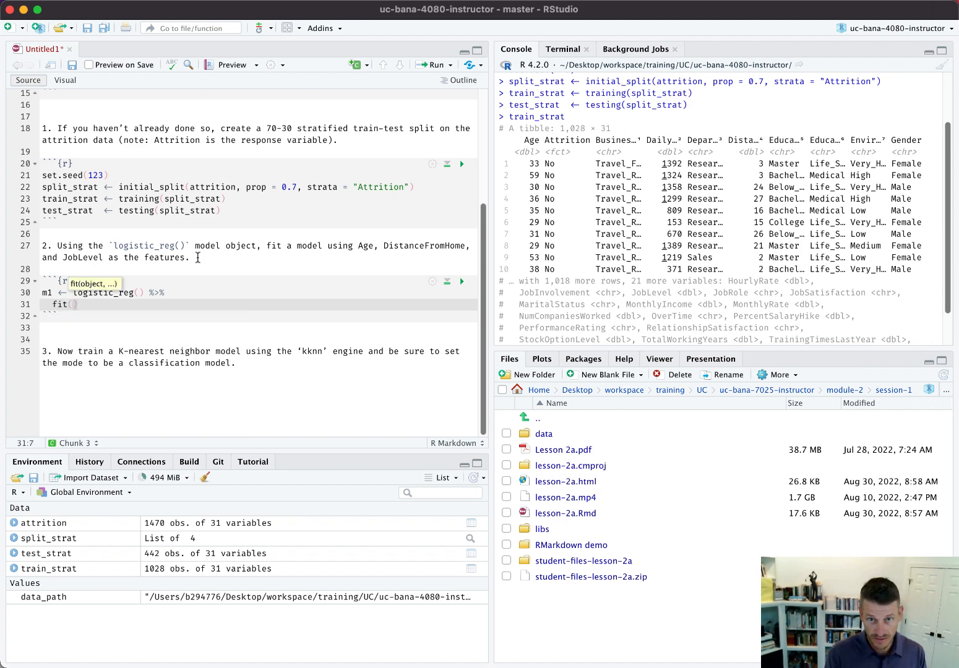
# Fit Attrition ~ Age + DistanceFromHome + JobLevel on train_strat and run the chunk to create m1
pyautogui.write('Att')
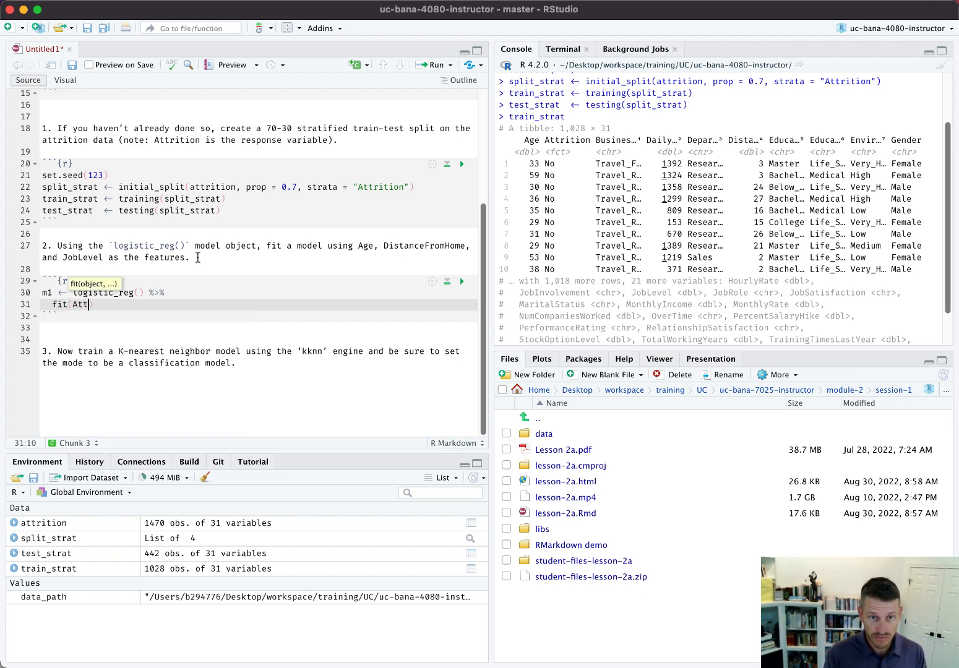
pyautogui.write('rition')
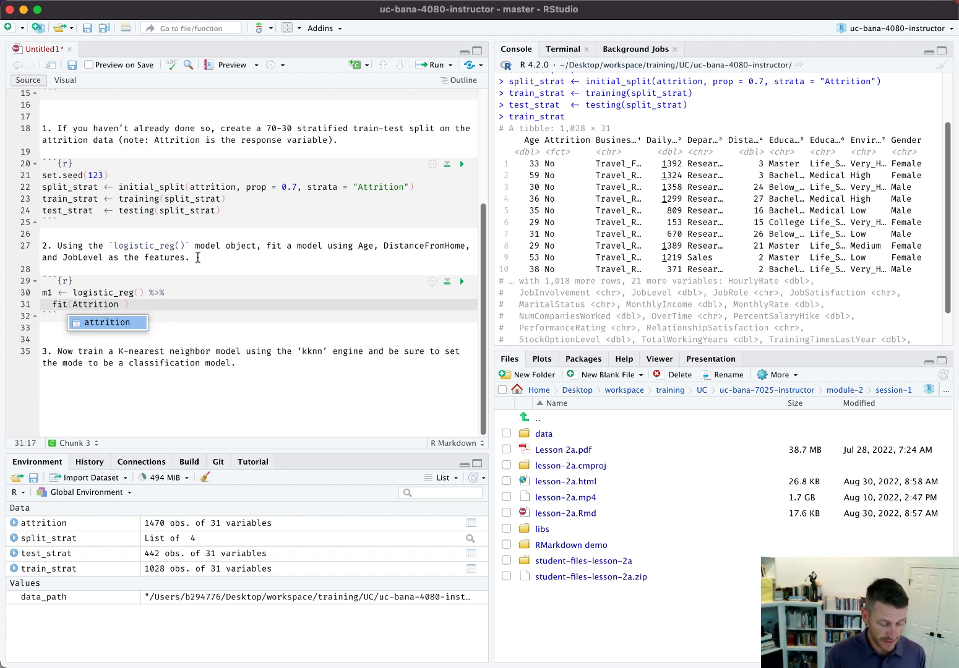
pyautogui.write('~ Age + D')
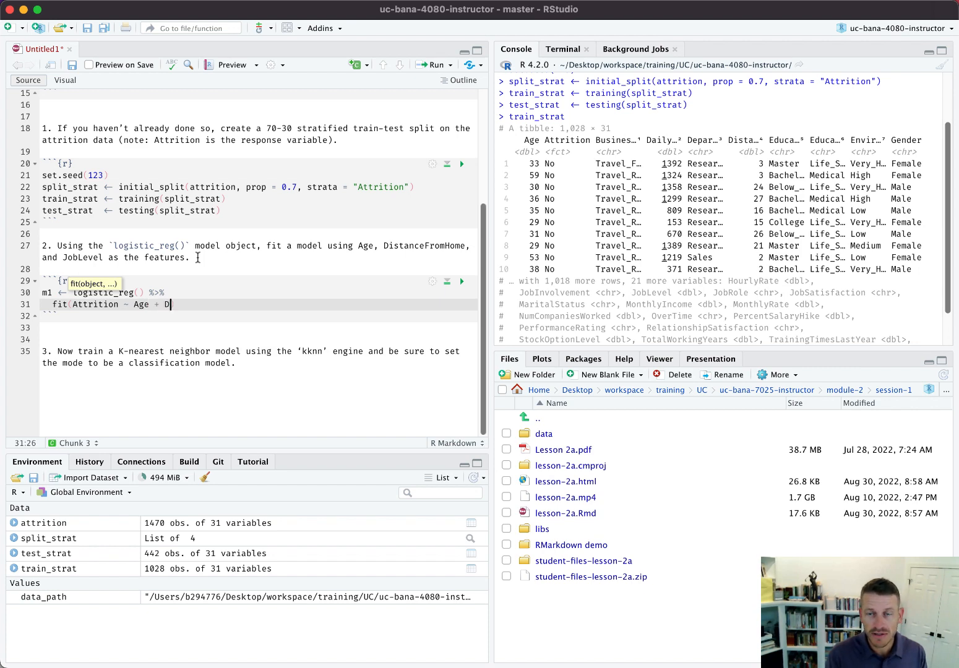
pyautogui.write('istanceFrom')
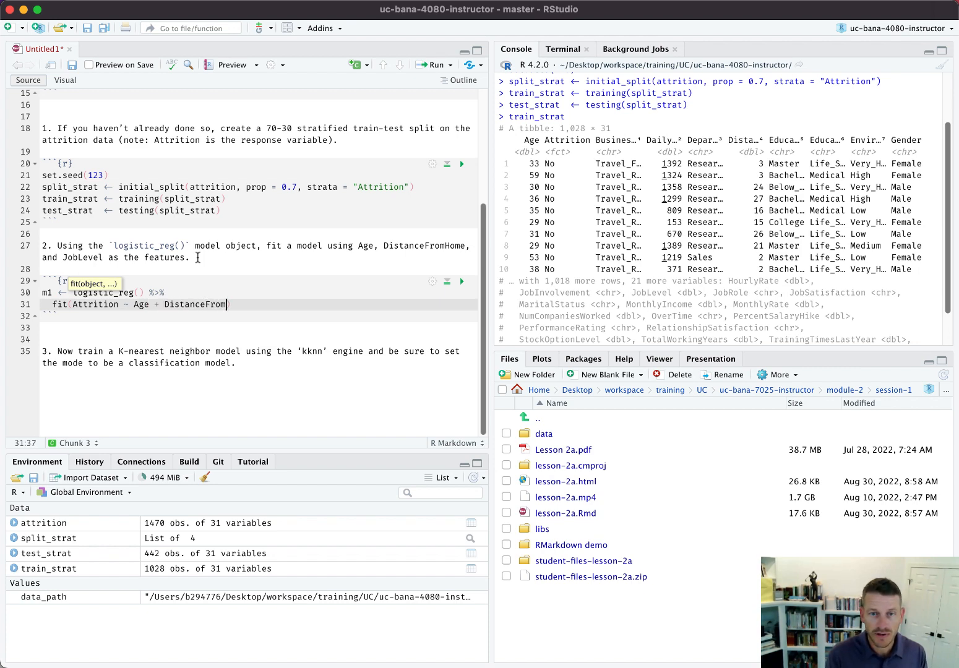
pyautogui.write('Home +')
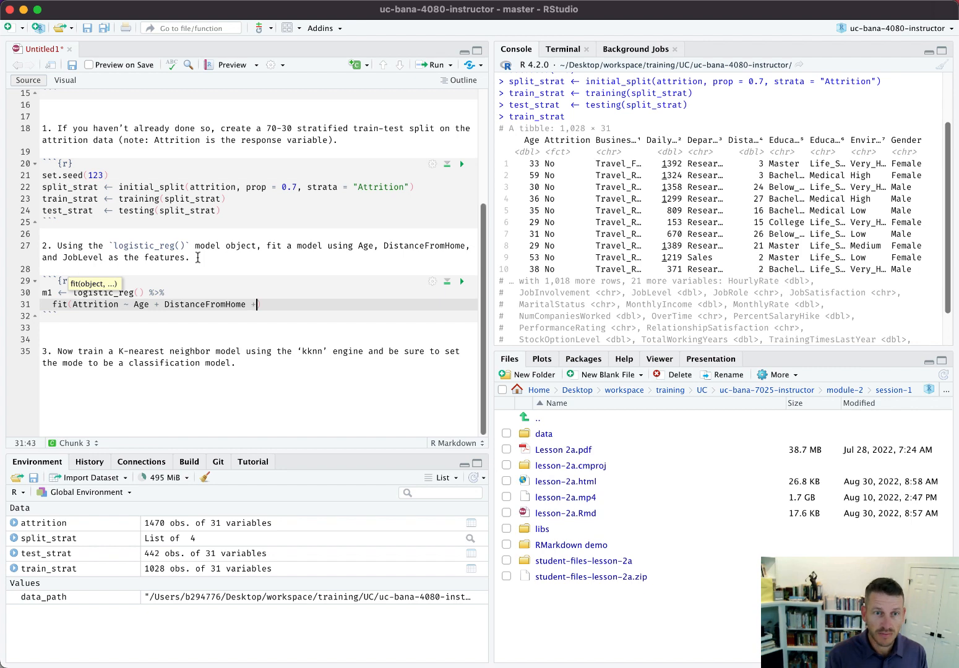
pyautogui.write('JobLevel')
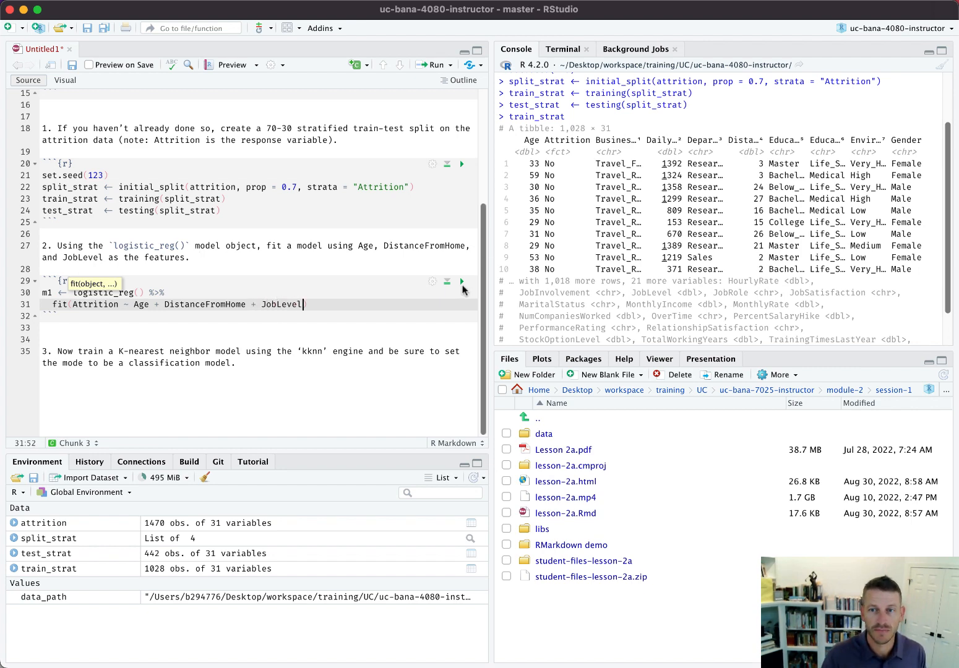
pyautogui.click(462, 281)
pyautogui.write(', data = ')
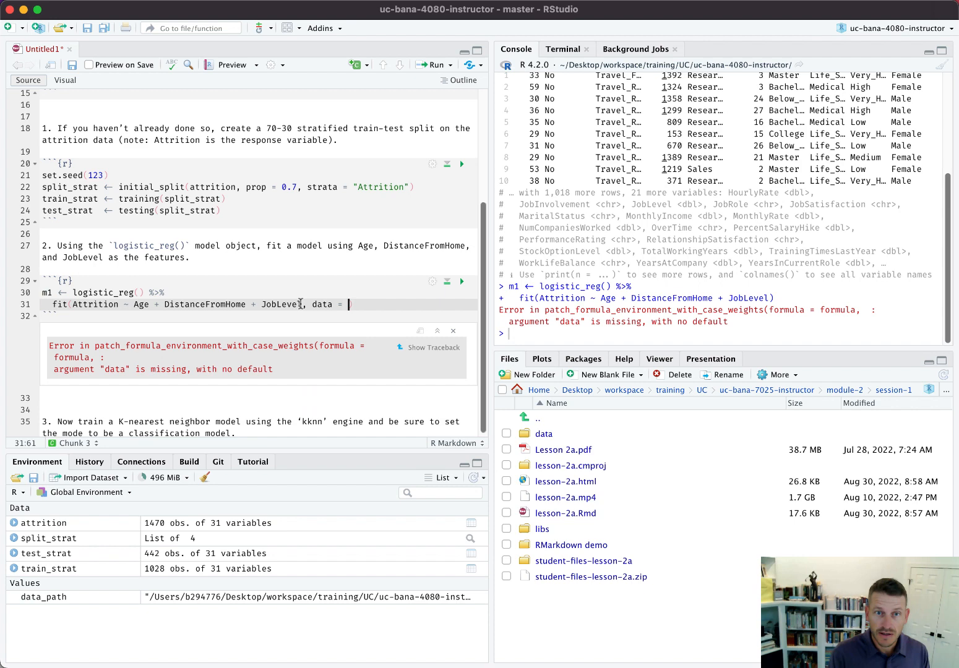
pyautogui.write('train_')
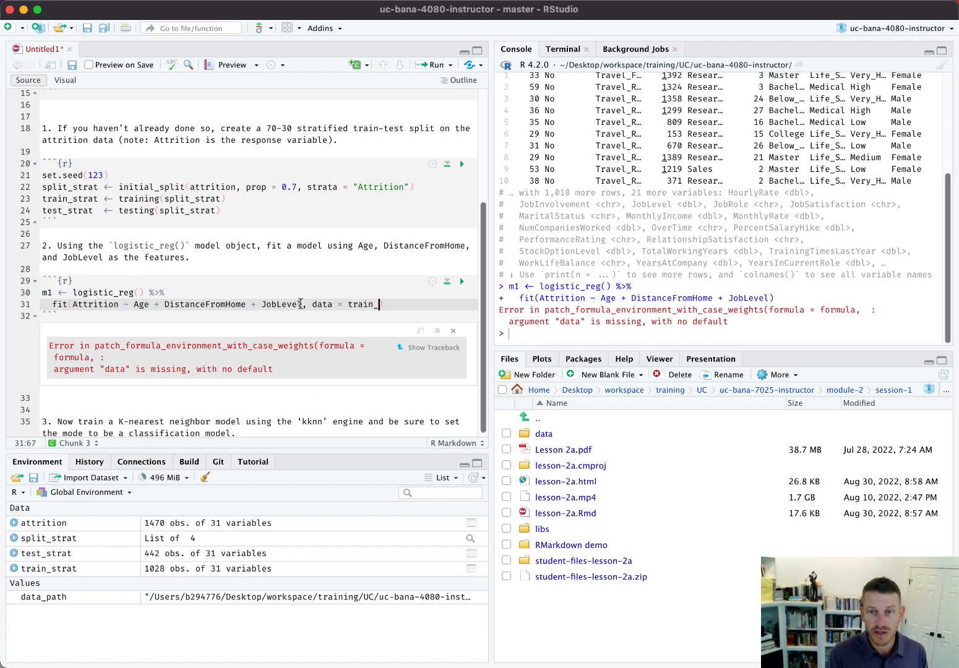
pyautogui.write('strat)')
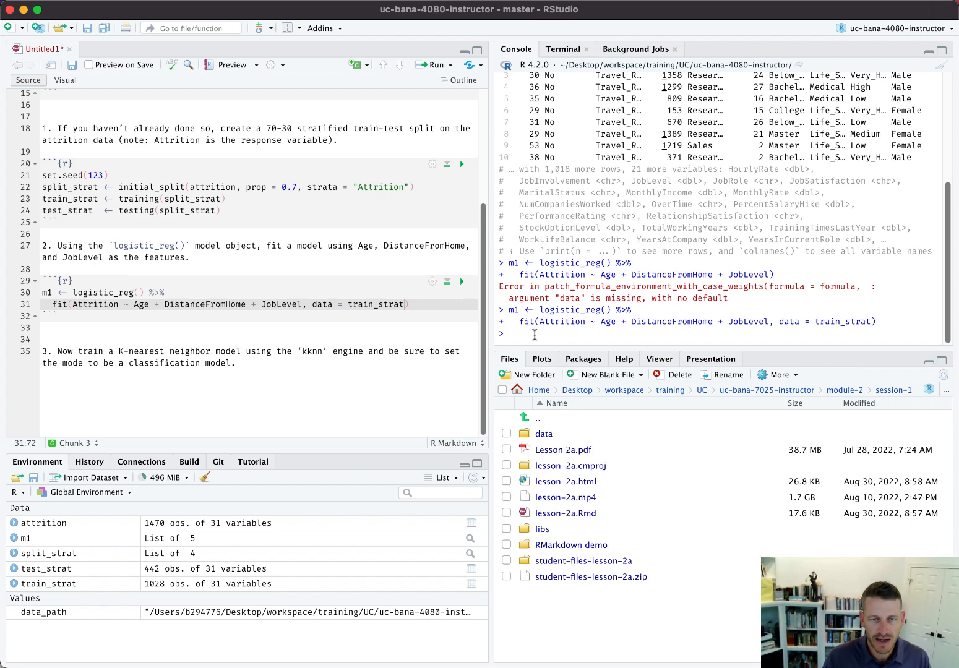
# Look up the logistic_reg help page and read that glm is its default engine
pyautogui.write('?logit')
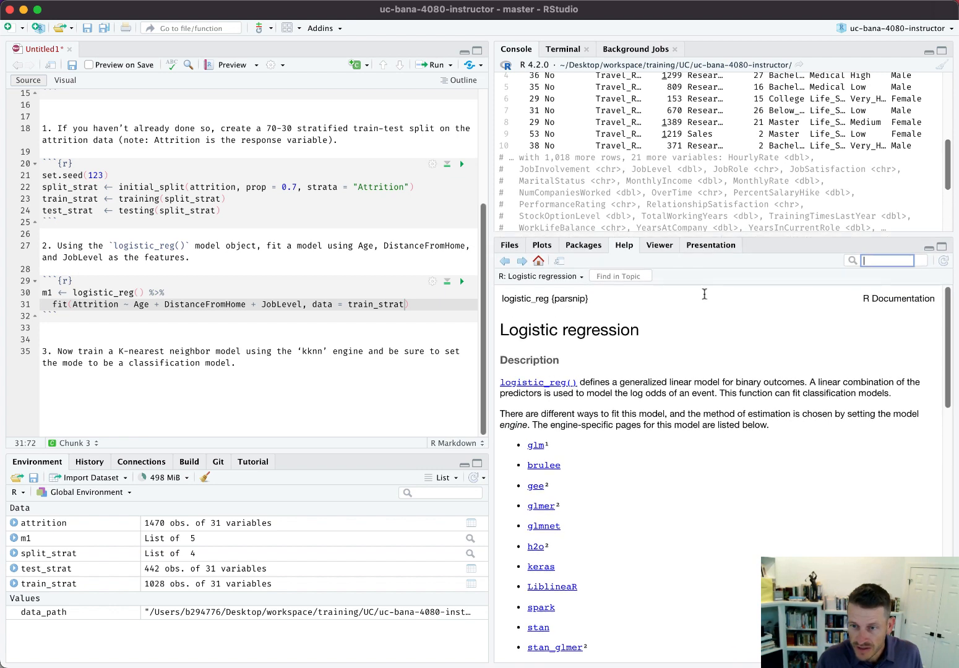
pyautogui.moveTo(542, 446)
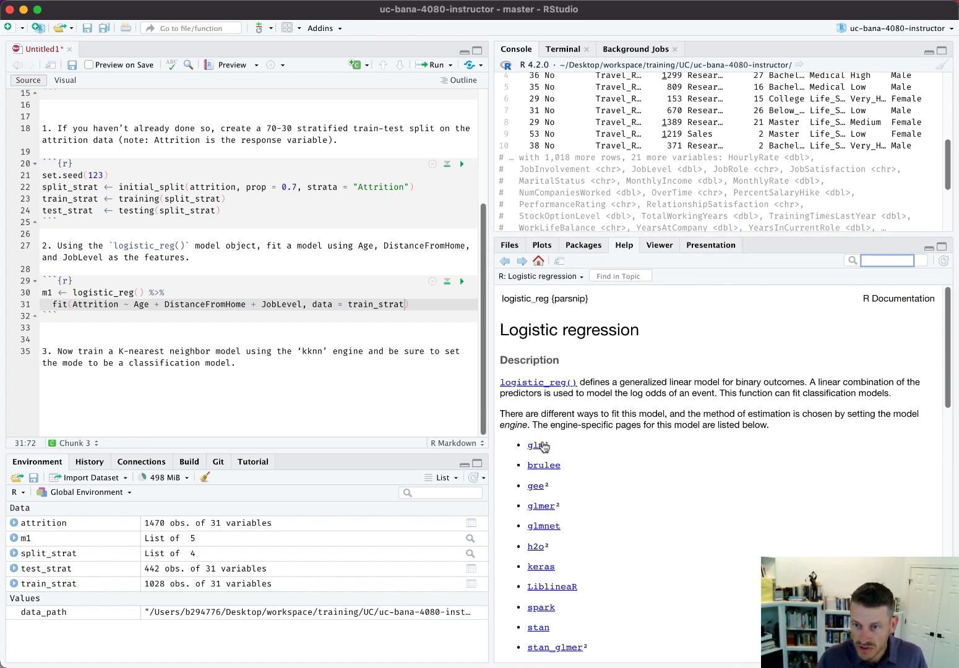
pyautogui.scroll(-3)
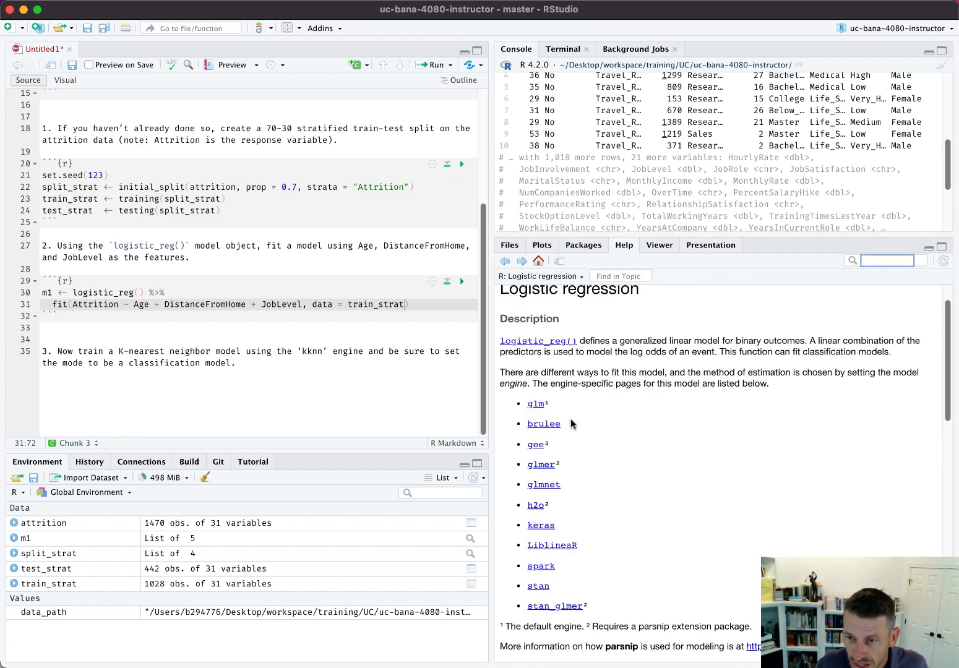
pyautogui.moveTo(557, 408)
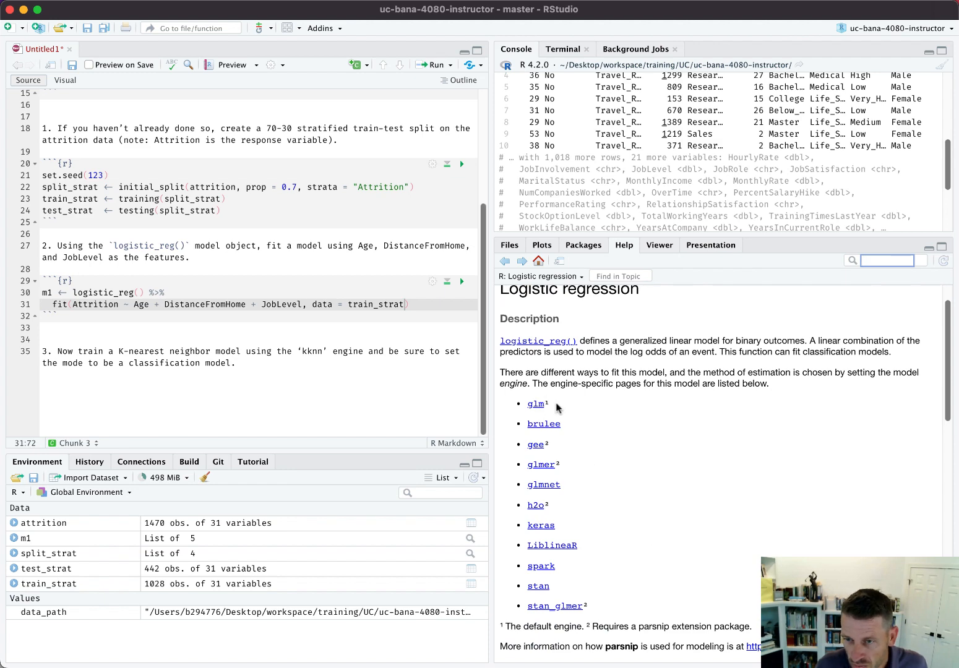
pyautogui.scroll(-3)
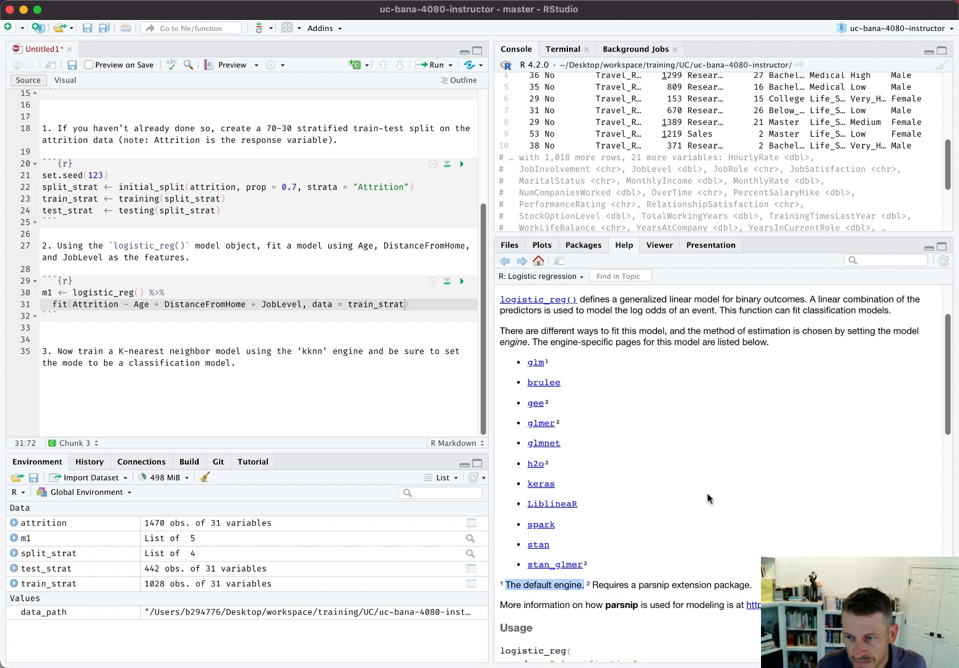
pyautogui.moveTo(543, 366)
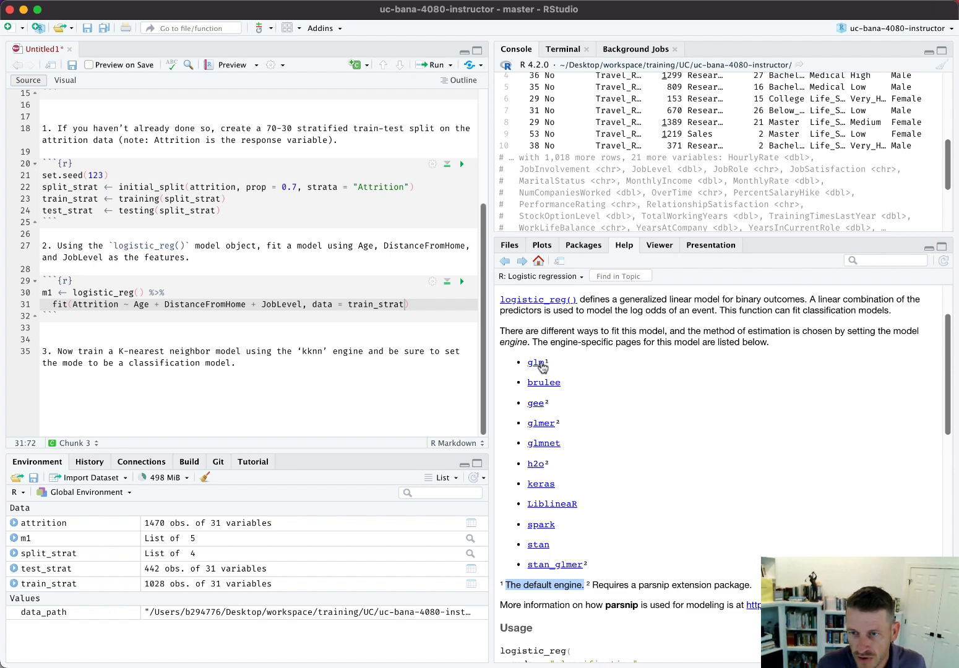
pyautogui.moveTo(424, 327)
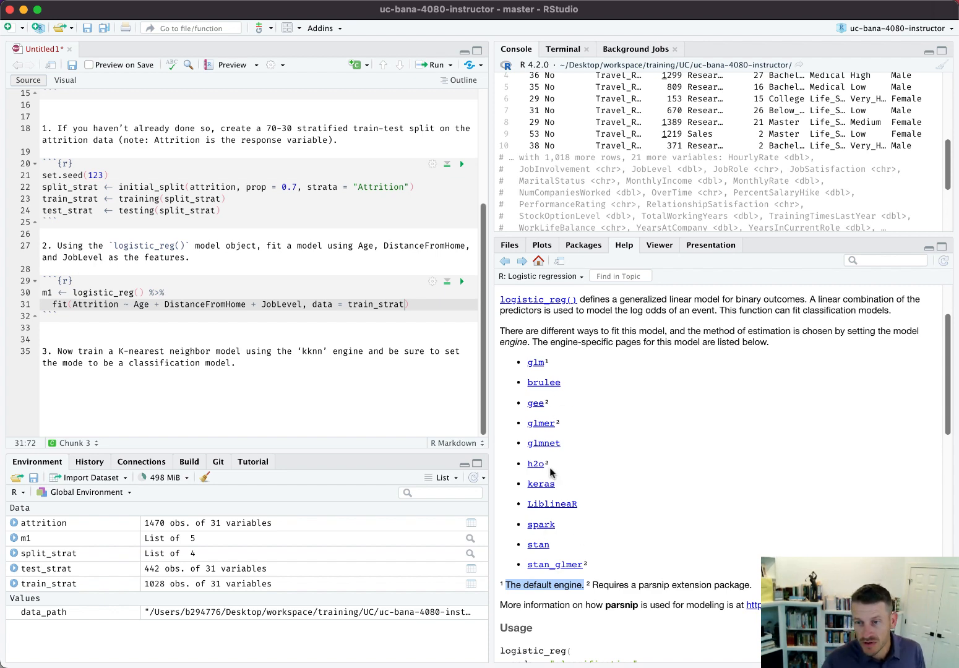
pyautogui.moveTo(527, 555)
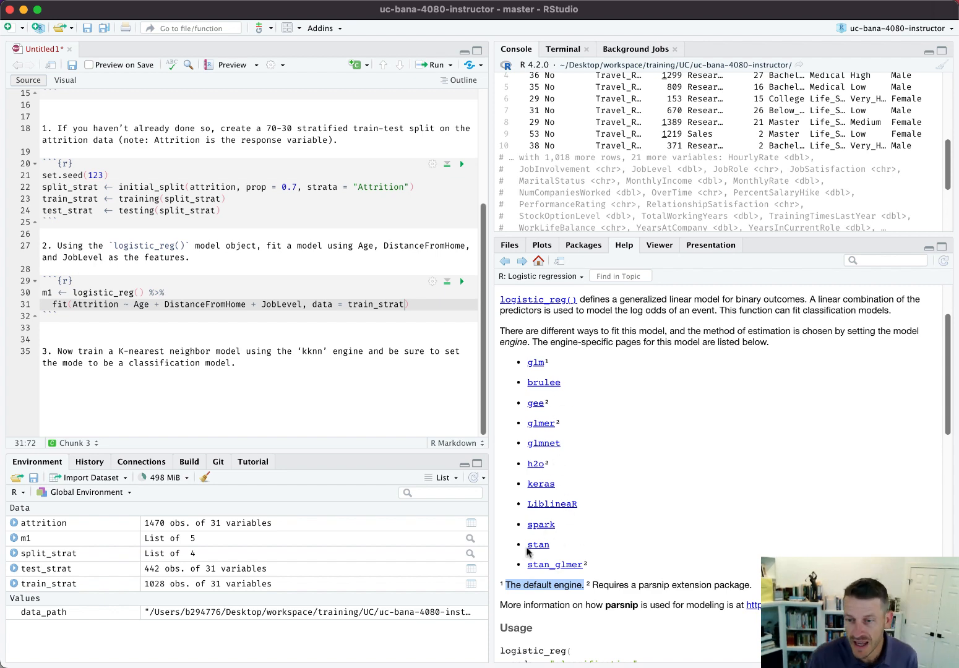
pyautogui.moveTo(638, 557)
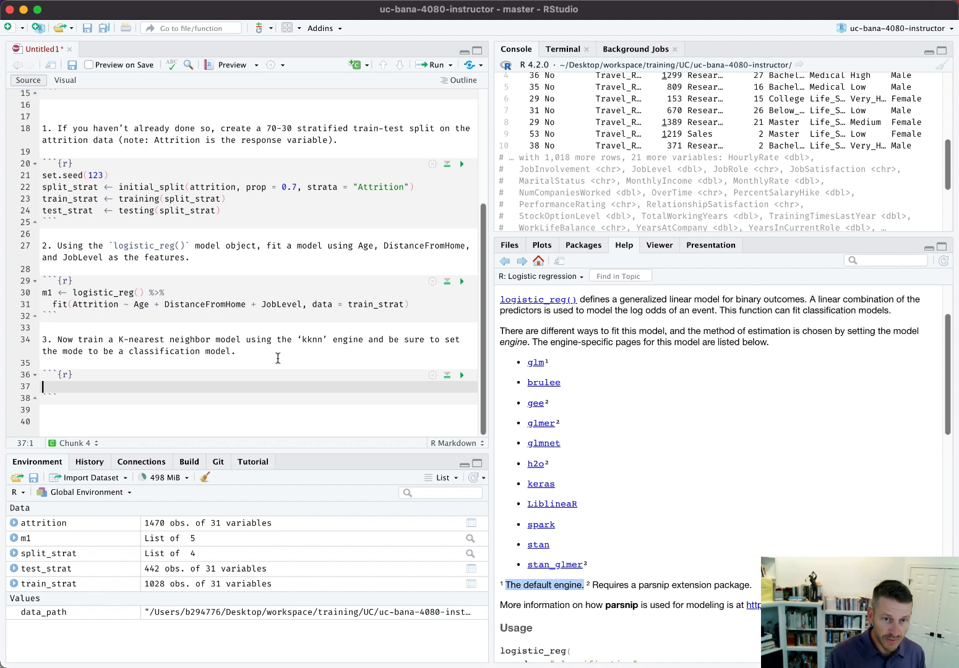
# Begin m2 as nearest_neighbor() %>% in a new chunk and show the nearest_neighbor help page
pyautogui.write('m3')
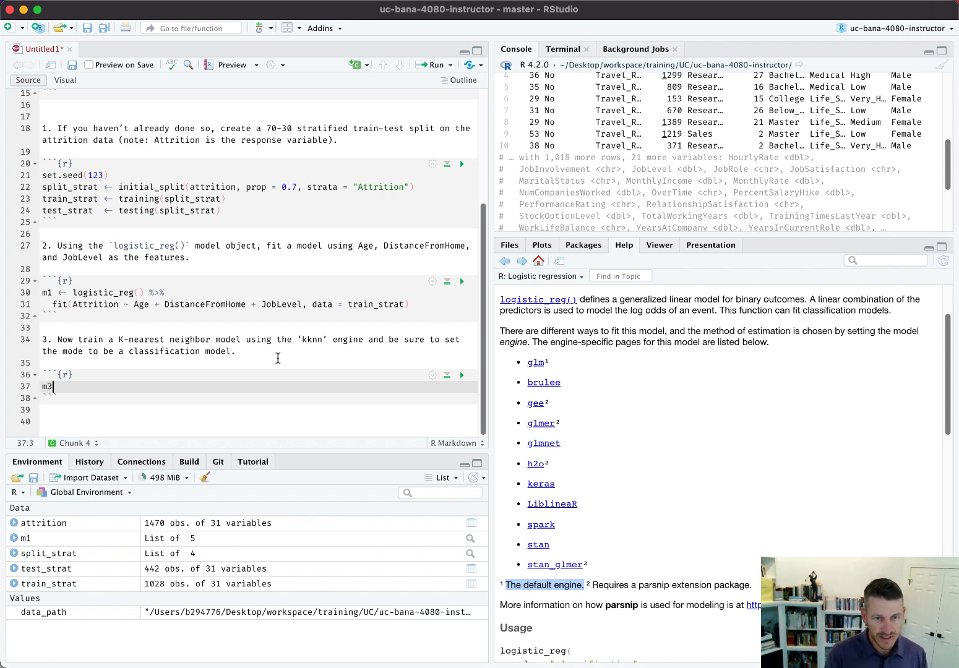
pyautogui.write('2 <- nearest_neighbor(')
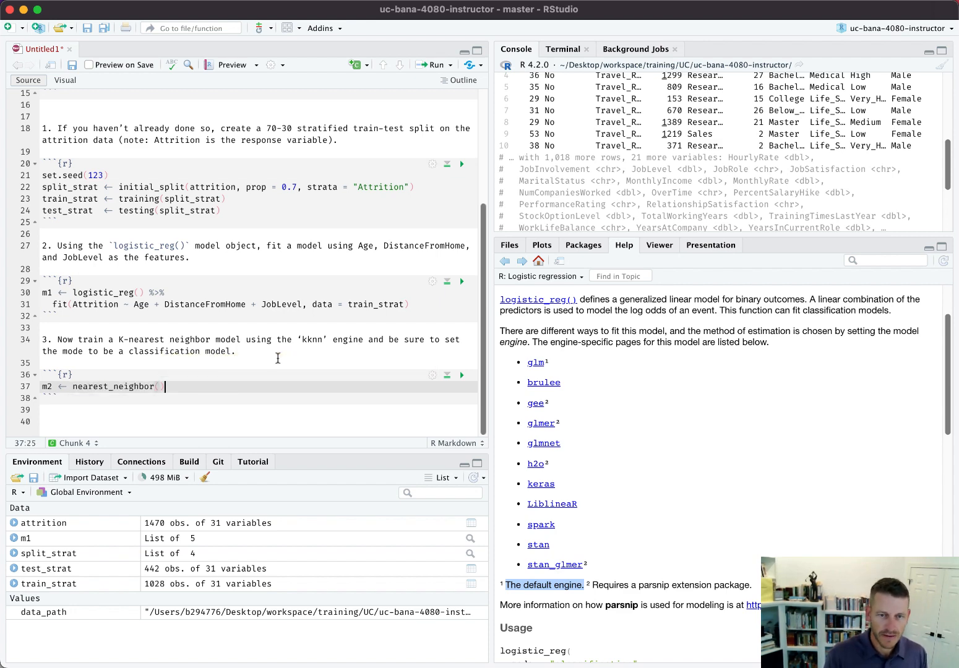
pyautogui.write('%>%')
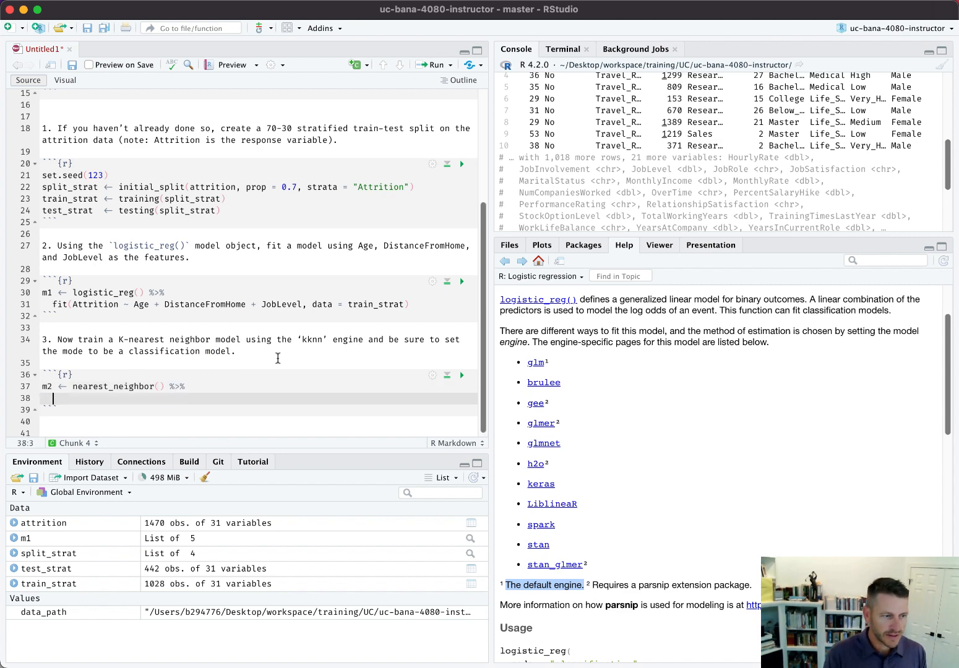
pyautogui.write('set')
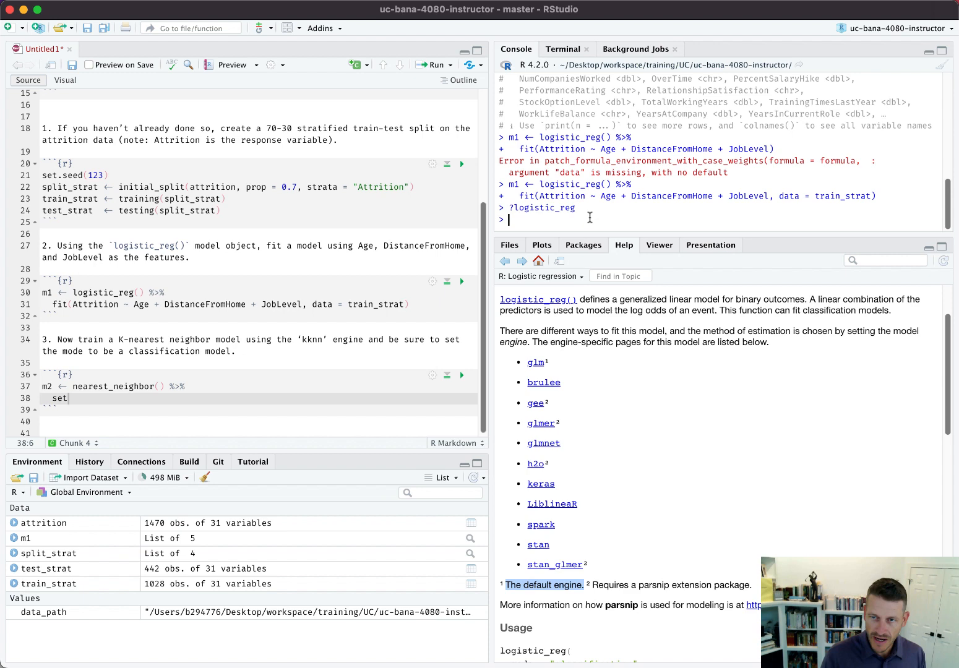
pyautogui.write('?nearest_neighbor')
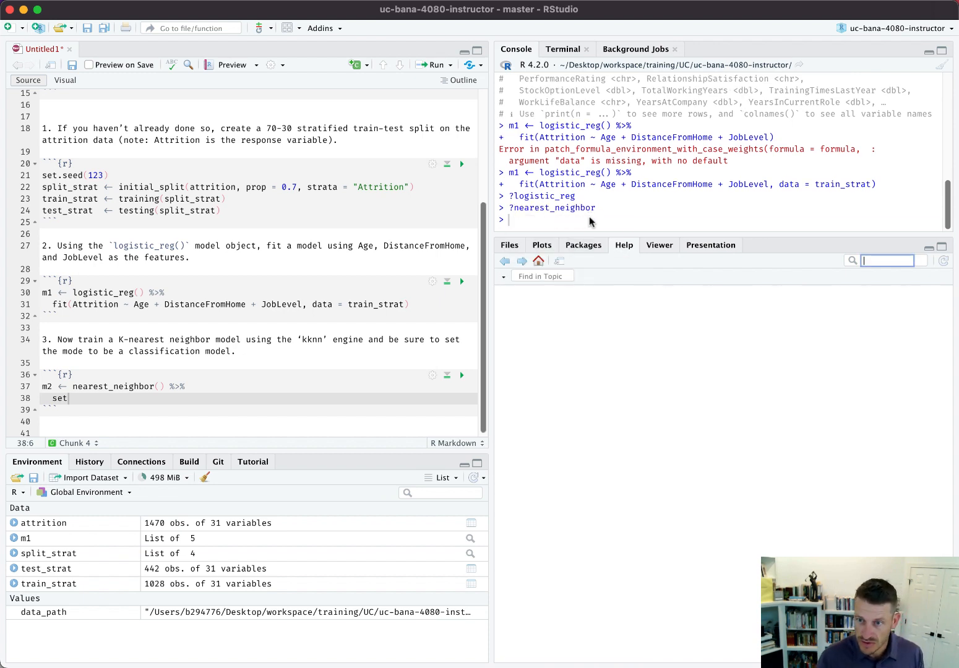
pyautogui.press('enter')
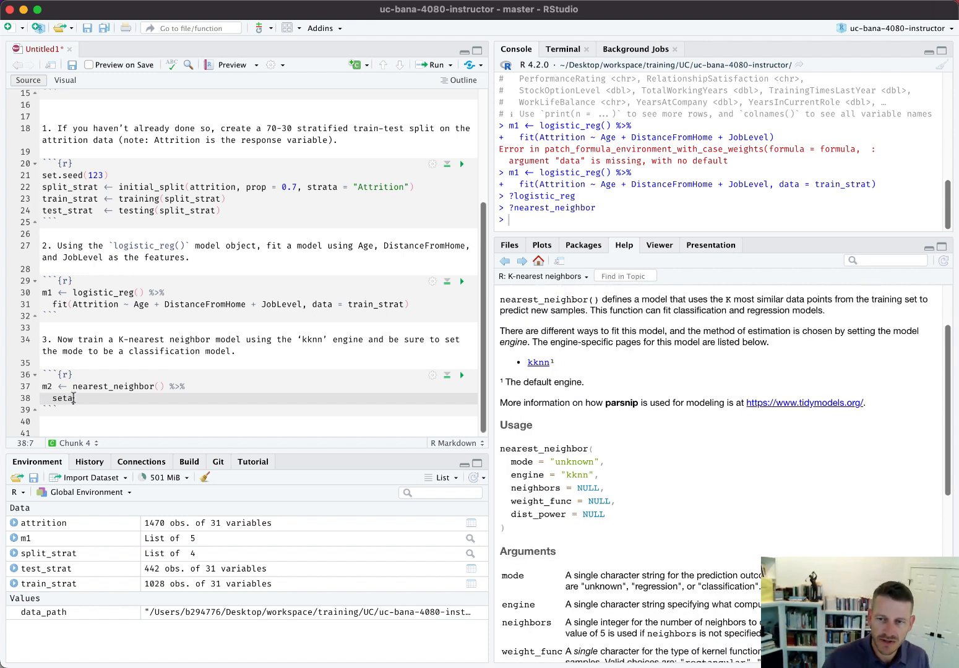
# Pipe the m2 specification into set_engine("kknn") and start the next set_ call
pyautogui.press('Backspace')
pyautogui.write('_engin')
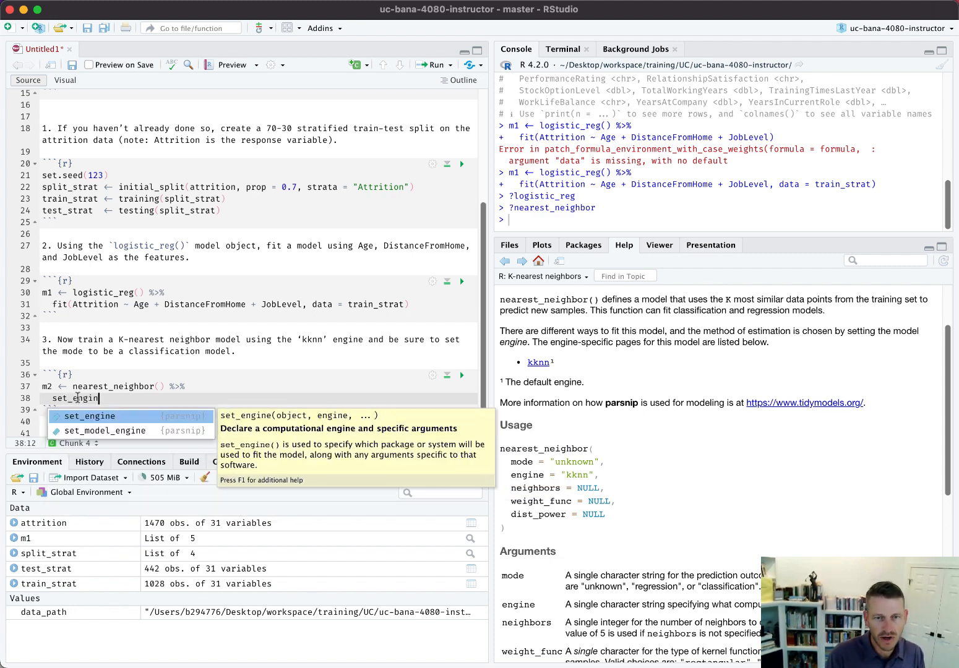
pyautogui.write('("kknn')
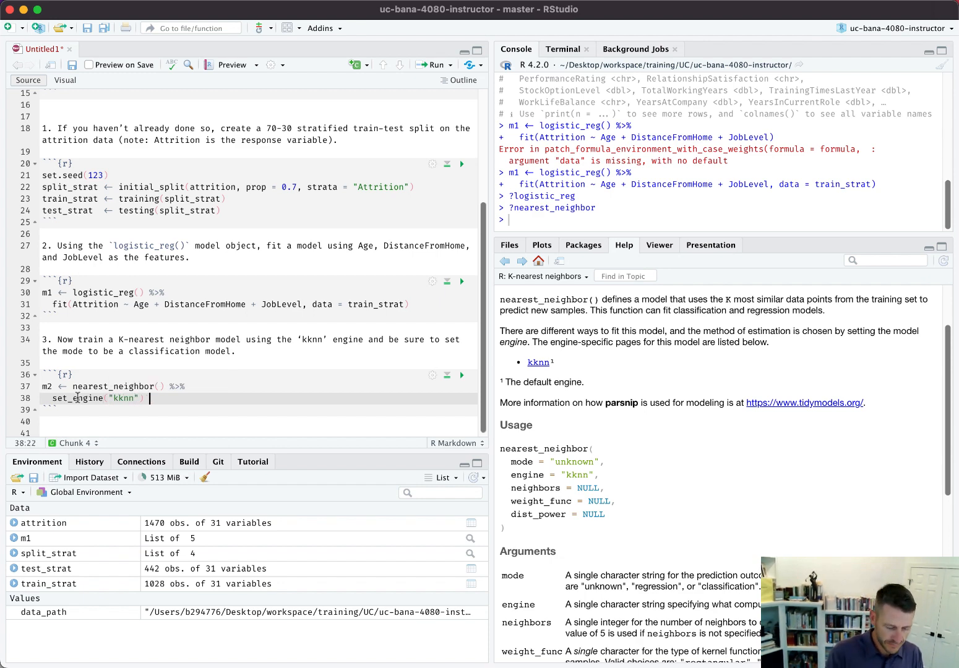
pyautogui.write('%>%')
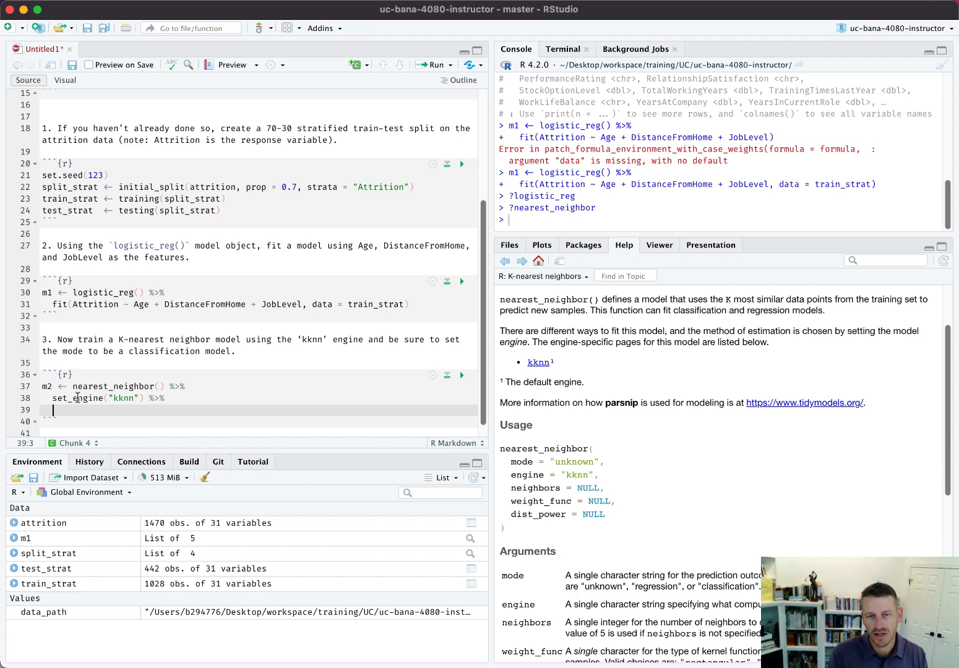
pyautogui.write('set')
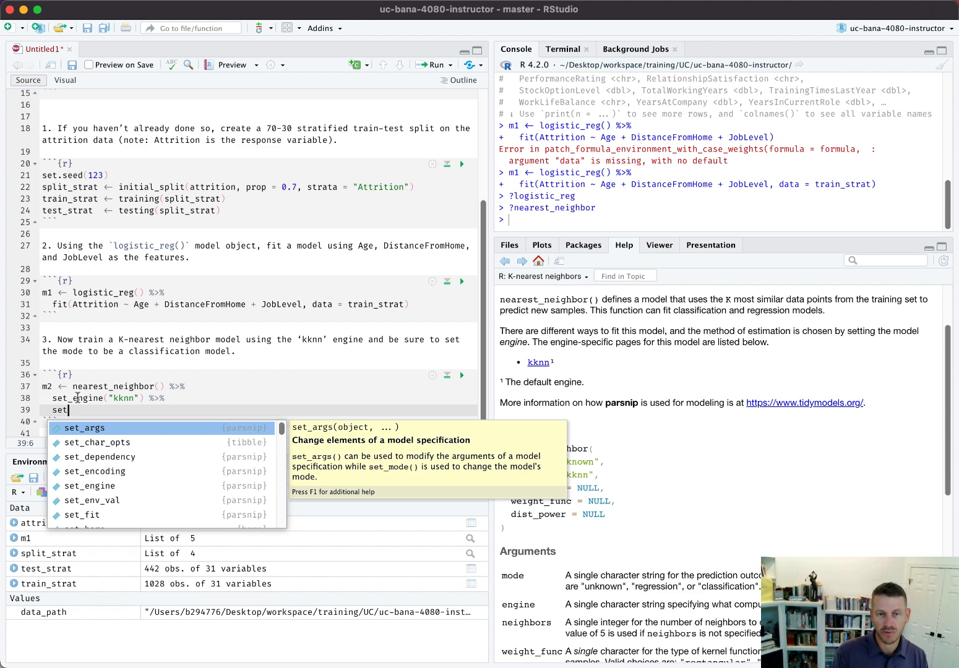
# Complete set_mode("classification") %>% for m2, checking the allowed mode values in the help page
pyautogui.write('mode(')
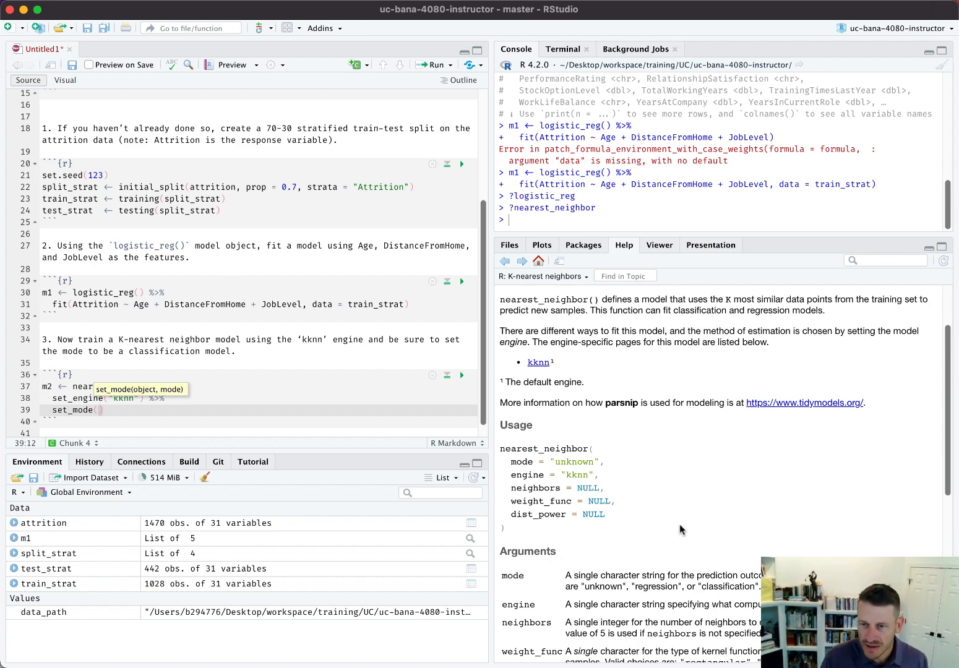
pyautogui.scroll(-3)
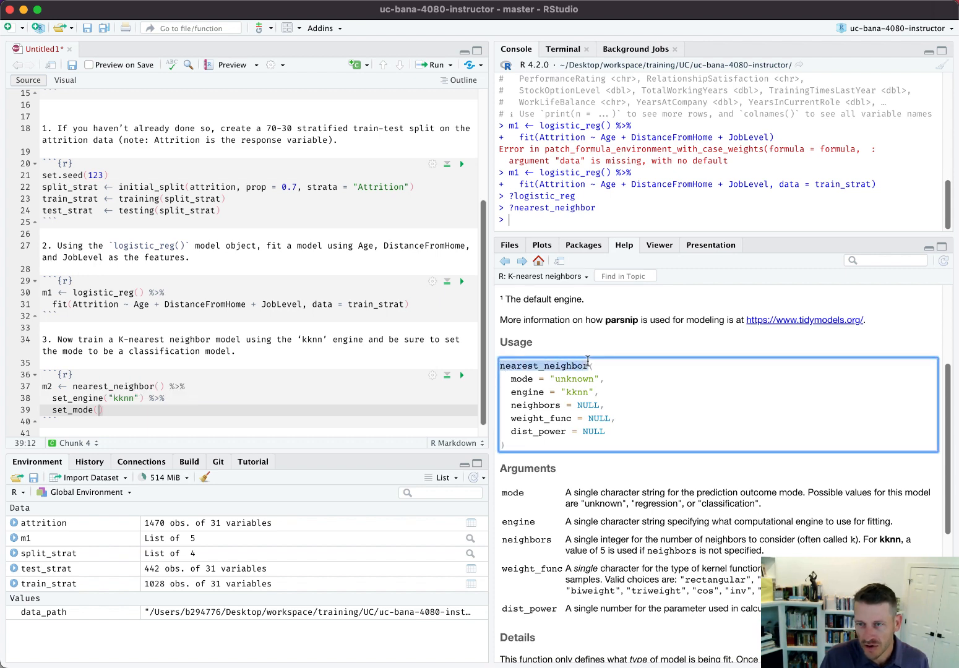
pyautogui.moveTo(508, 388)
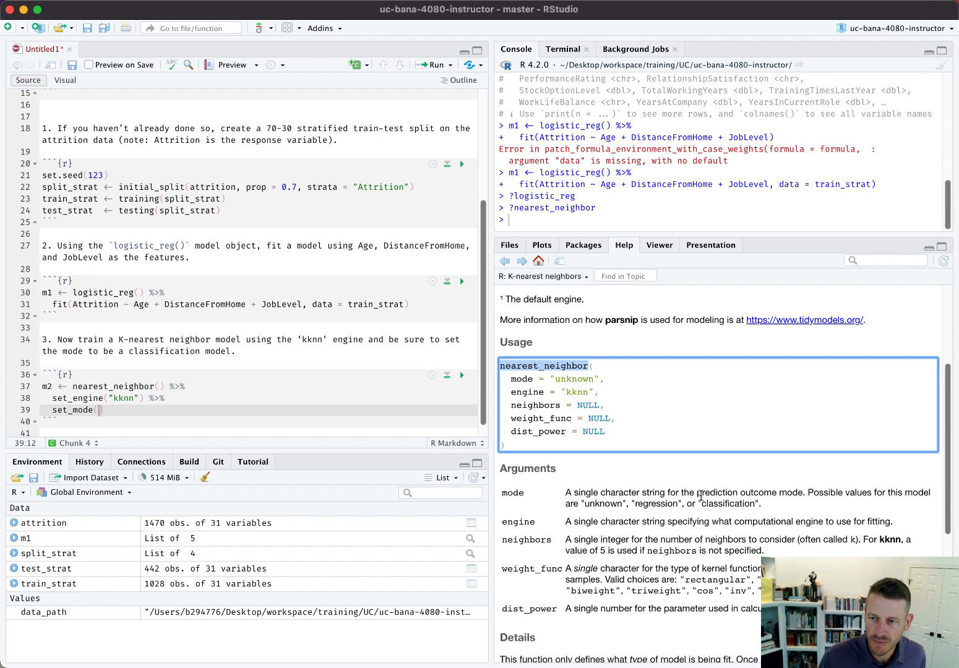
pyautogui.moveTo(807, 492); pyautogui.dragTo(644, 504)
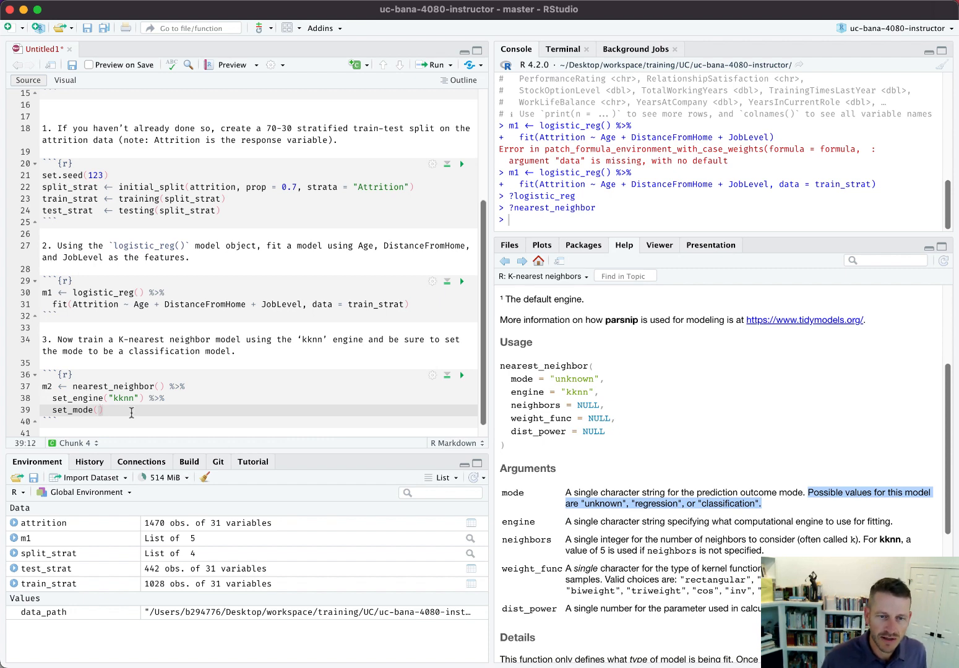
pyautogui.write('"')
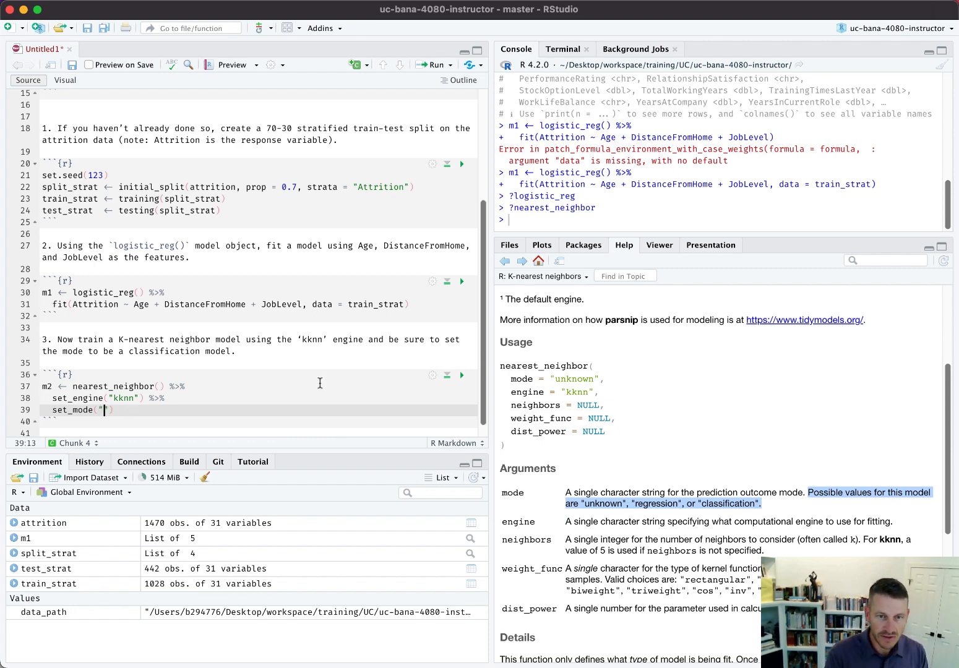
pyautogui.write('classification')
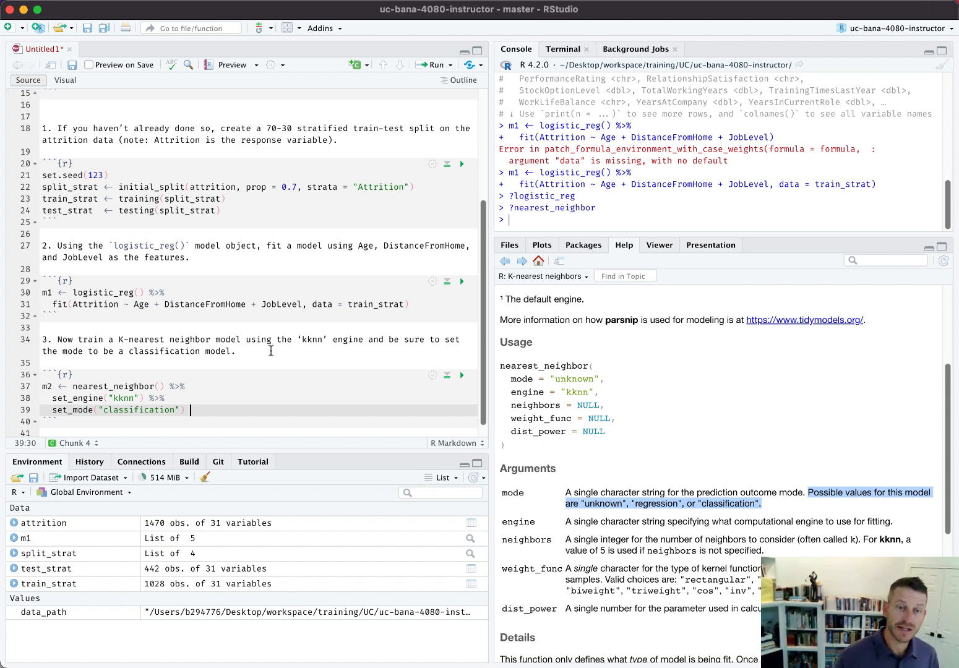
pyautogui.doubleClick(112, 386)
pyautogui.write(' %>%')
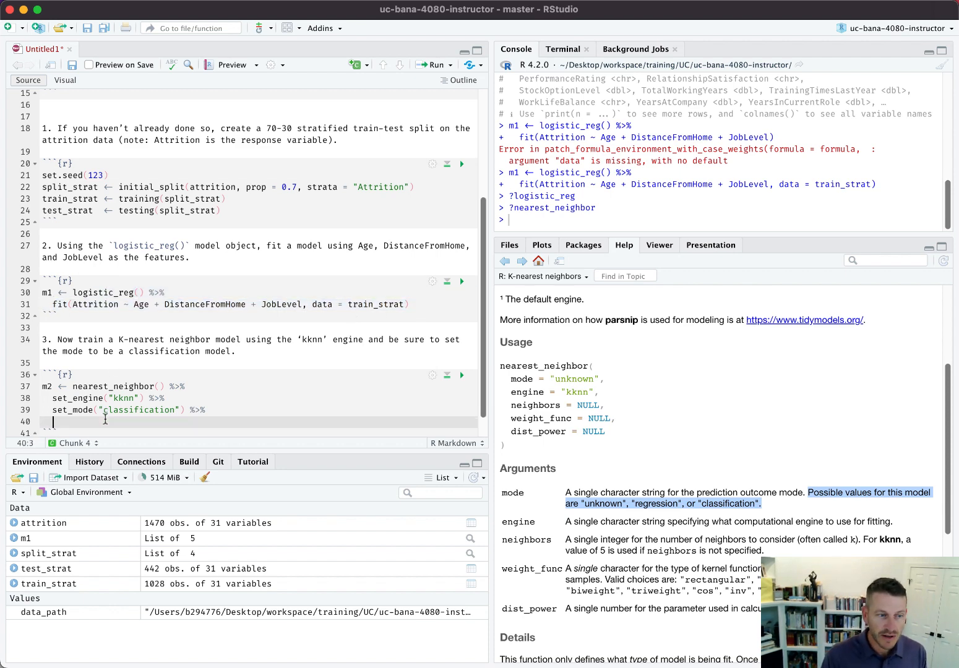
# Fit m2 on Attrition ~ Age + DistanceFromHome + JobLevel with train_strat and print the model in the console
pyautogui.write('fit(Attrition ~ Age + DistanceFromHome + JobLevel, data = train_strat)')
pyautogui.click(719, 219)
pyautogui.write('m1')
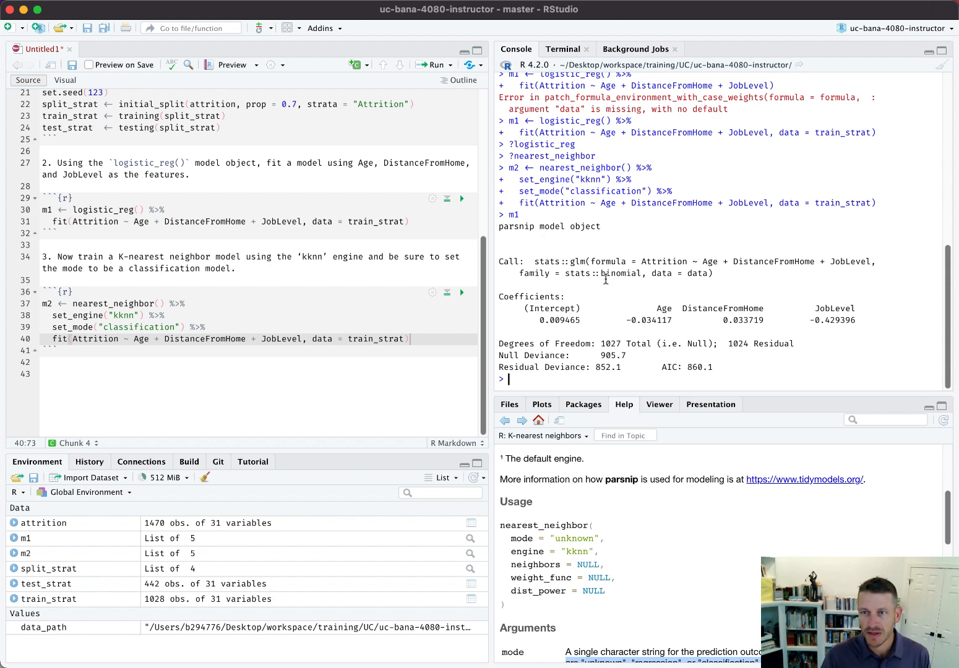
pyautogui.moveTo(621, 379)
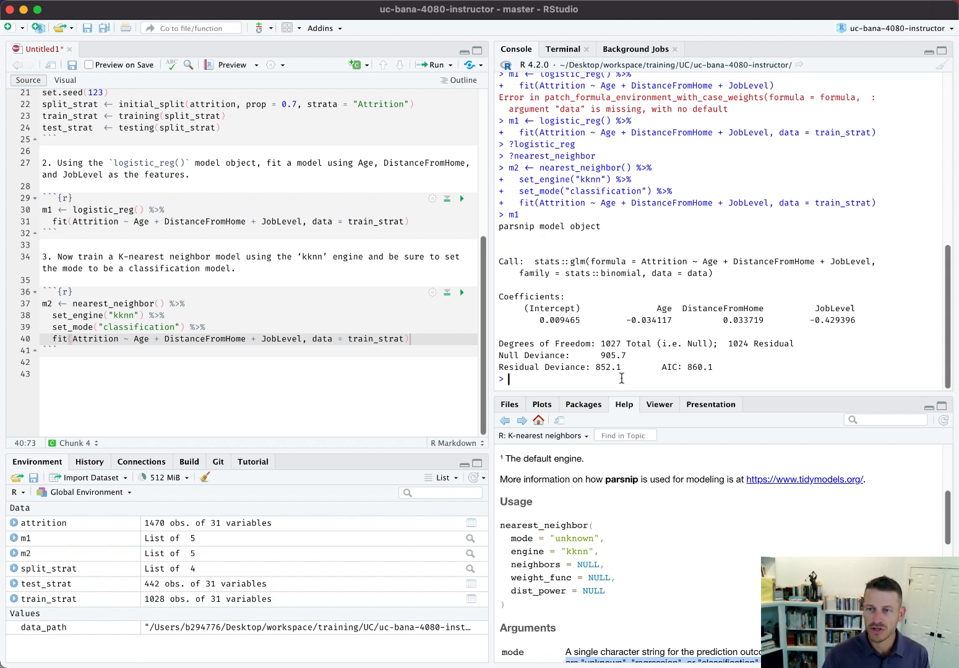
pyautogui.write('m2')
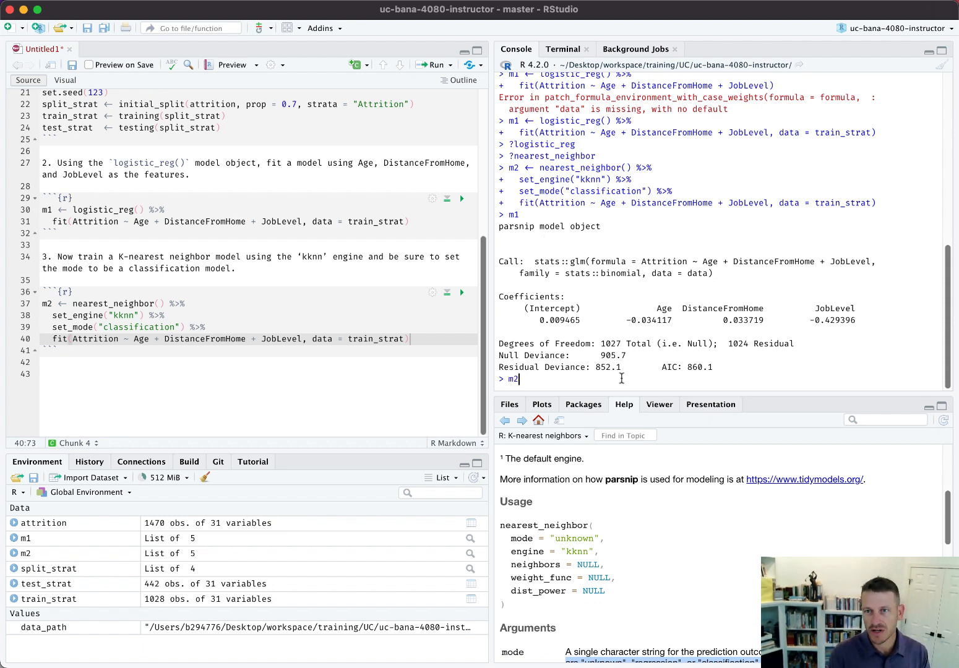